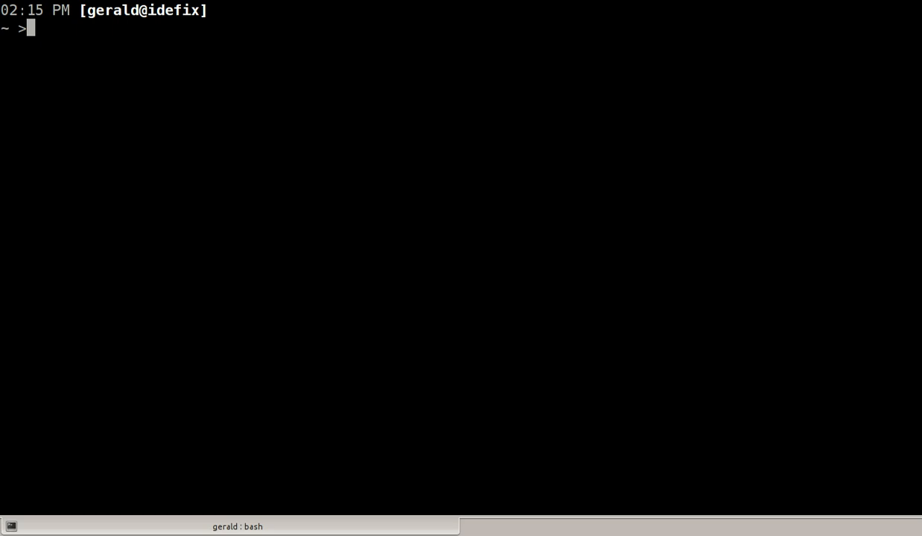
Launch an IPython 3 session from bash with ipython3
{"action": "type", "text": "ipython3"}
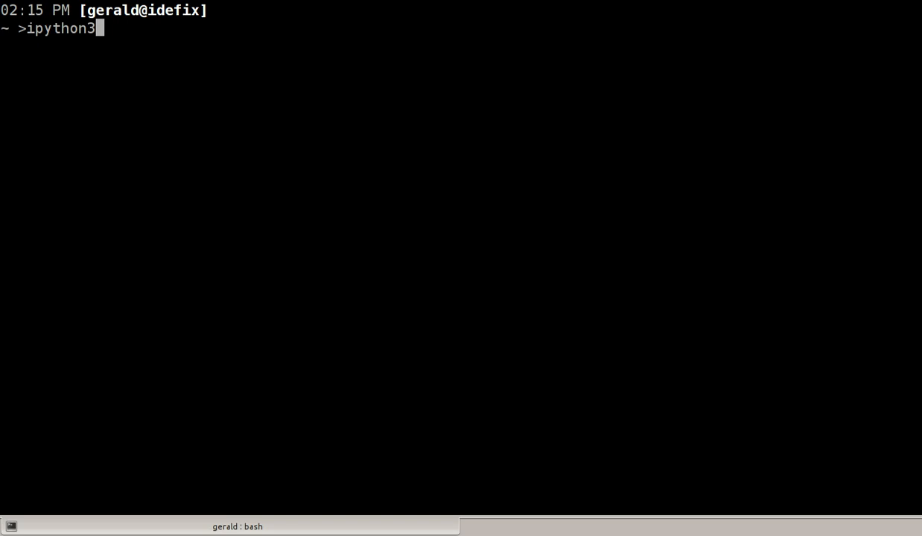
{"action": "key", "text": "Return"}
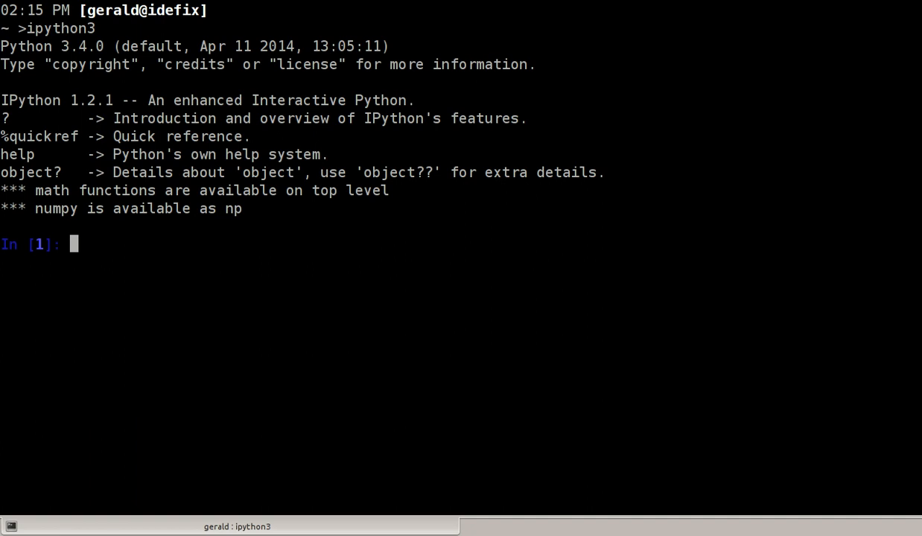
Define d = {"key1": "value1", "key2": "value2"}
{"action": "type", "text": "d ="}
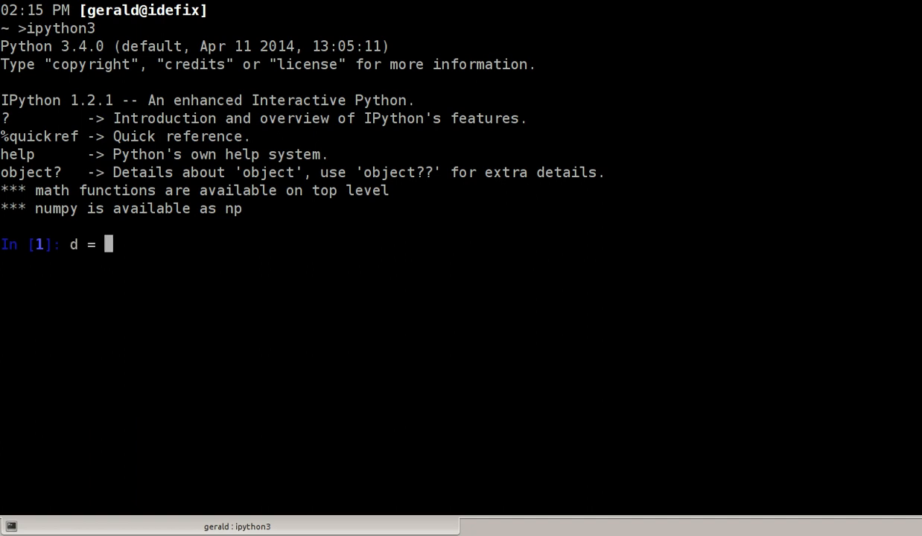
{"action": "type", "text": "{"}
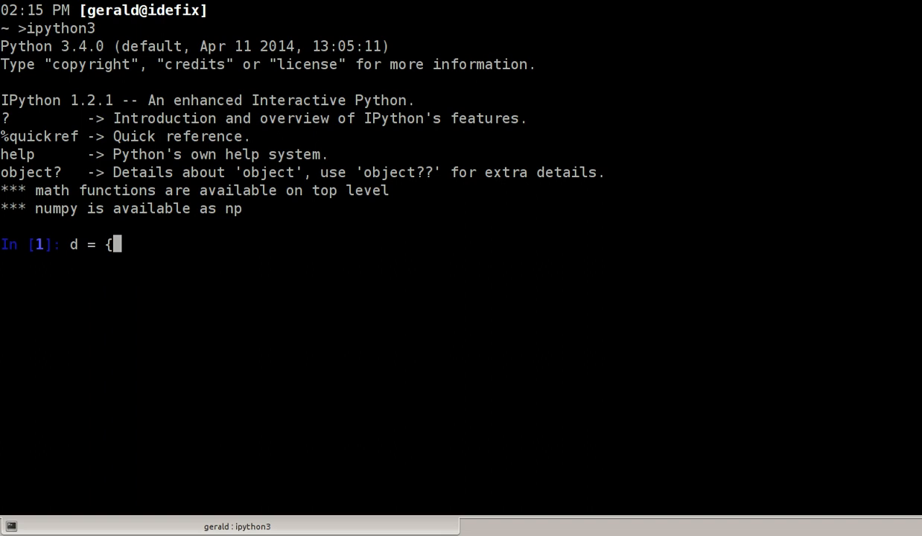
{"action": "type", "text": "\""}
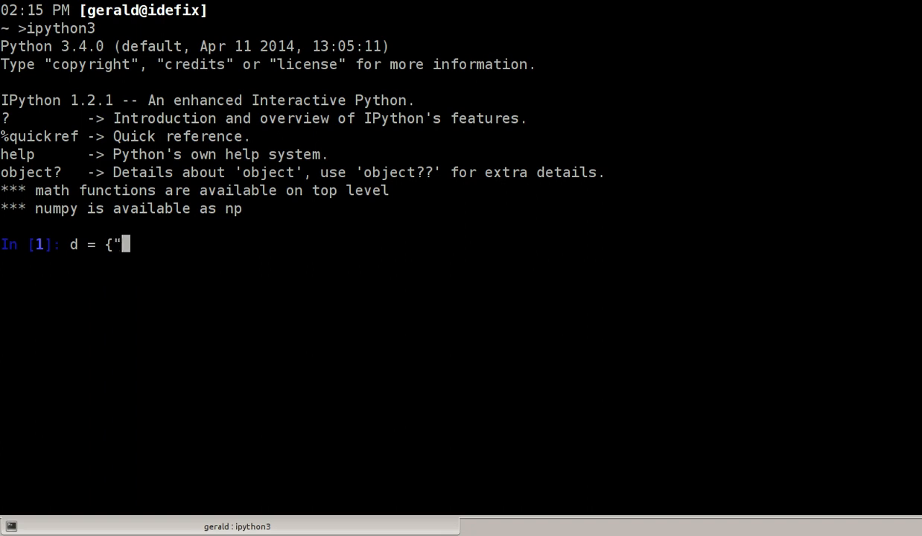
{"action": "type", "text": "key1"}
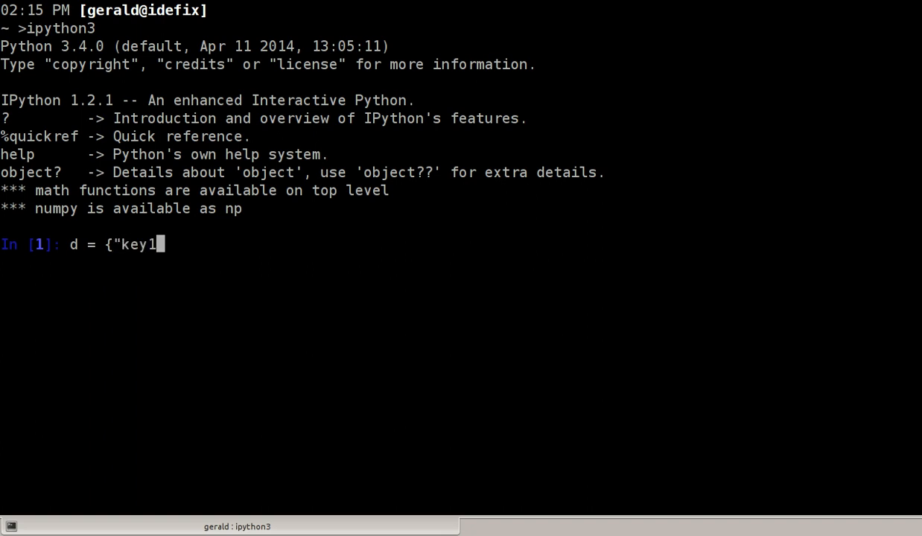
{"action": "type", "text": "\":"}
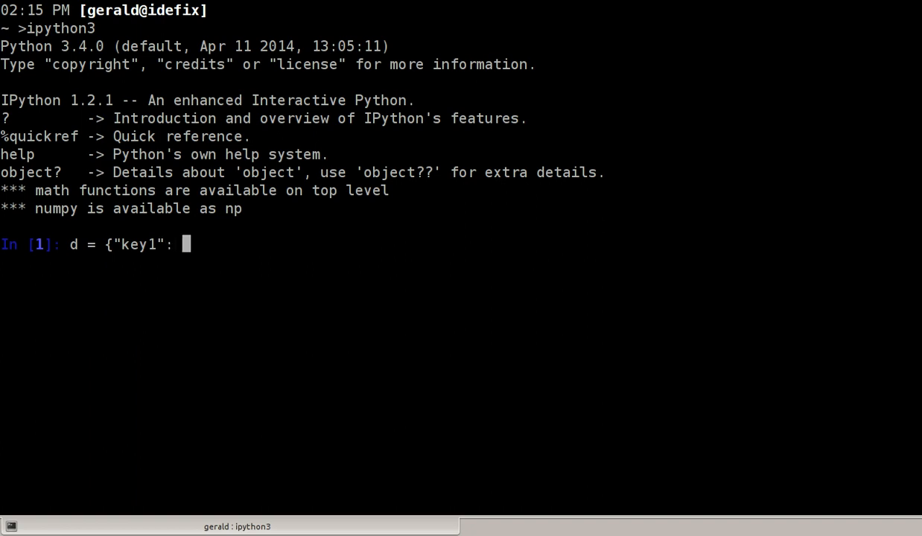
{"action": "type", "text": "\"value1\","}
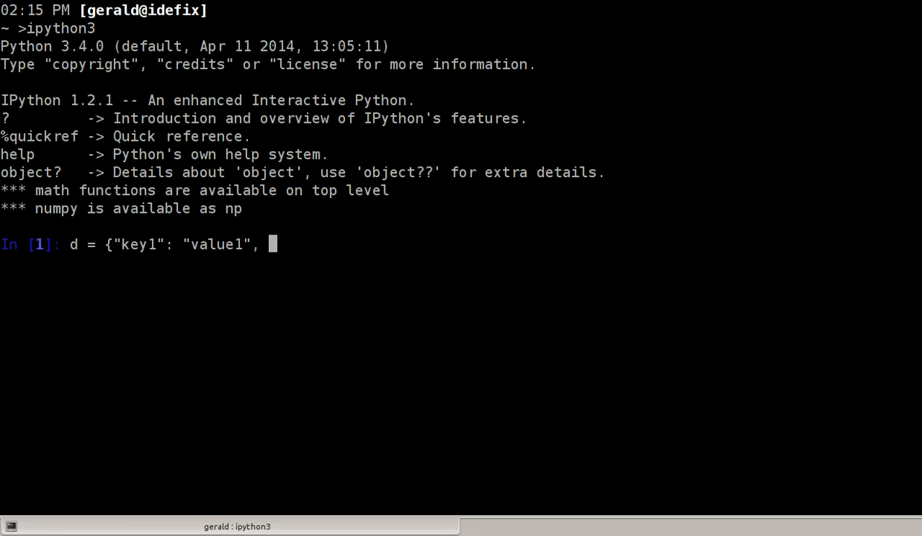
{"action": "type", "text": "\"key2\""}
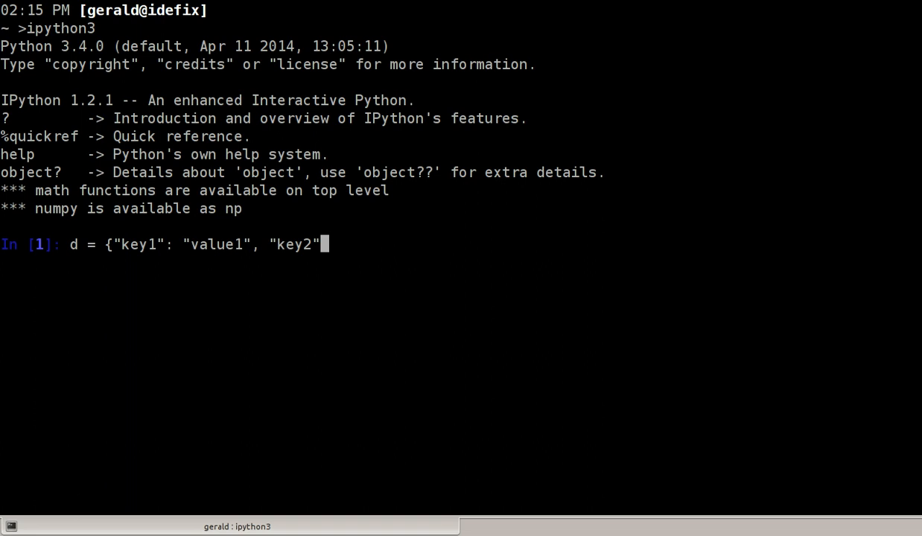
{"action": "type", "text": ": \"valu"}
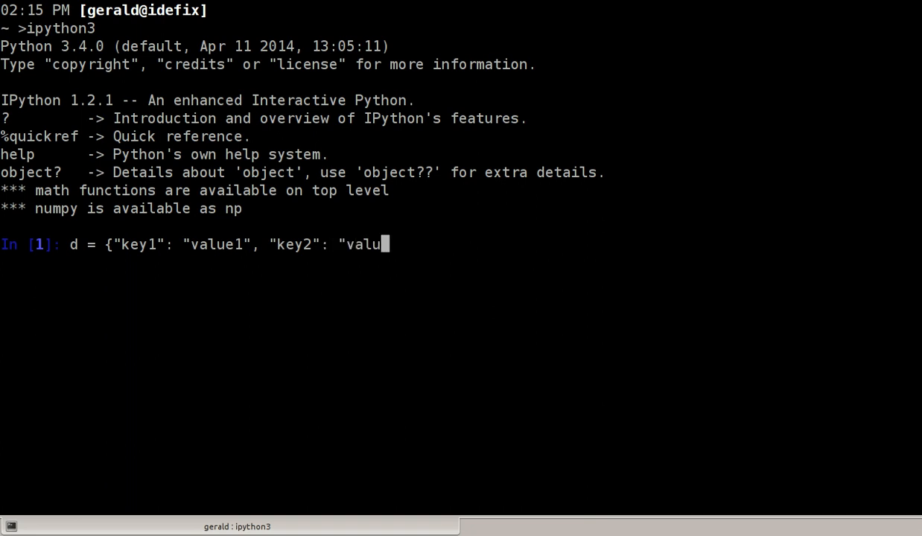
{"action": "type", "text": "e2\"}"}
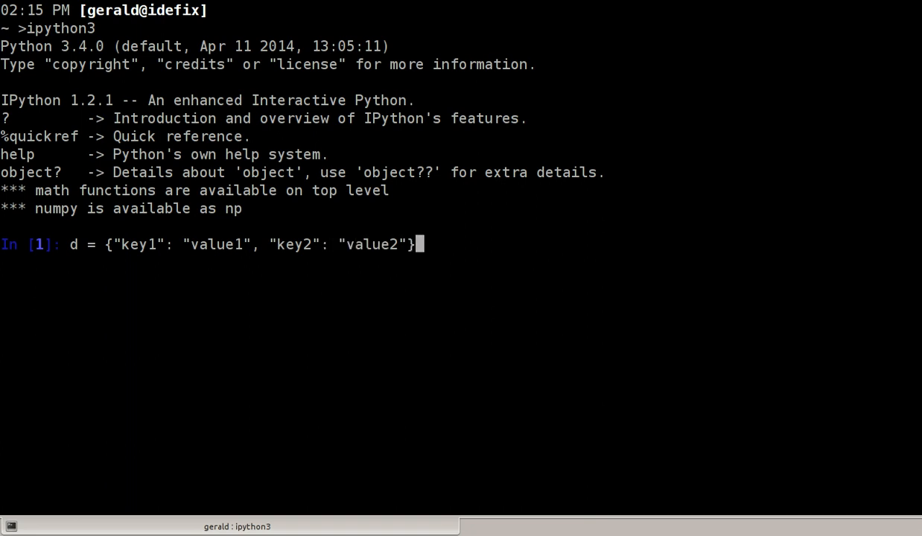
{"action": "key", "text": "Return"}
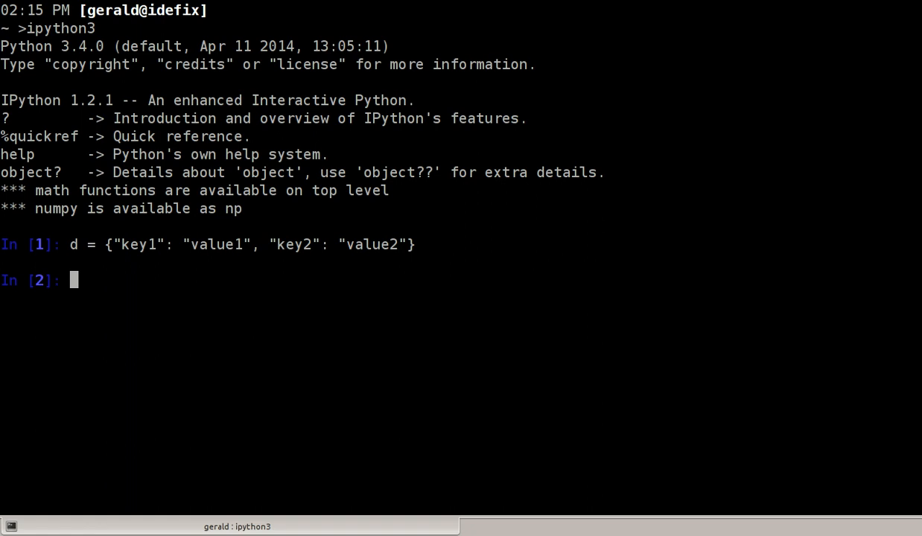
Evaluate len(d), which returns 2
{"action": "type", "text": "len("}
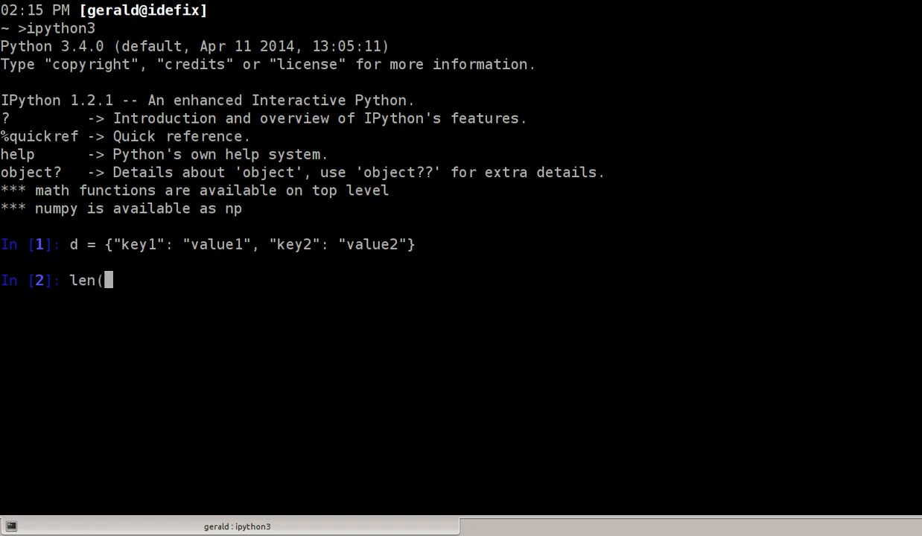
{"action": "type", "text": "d)"}
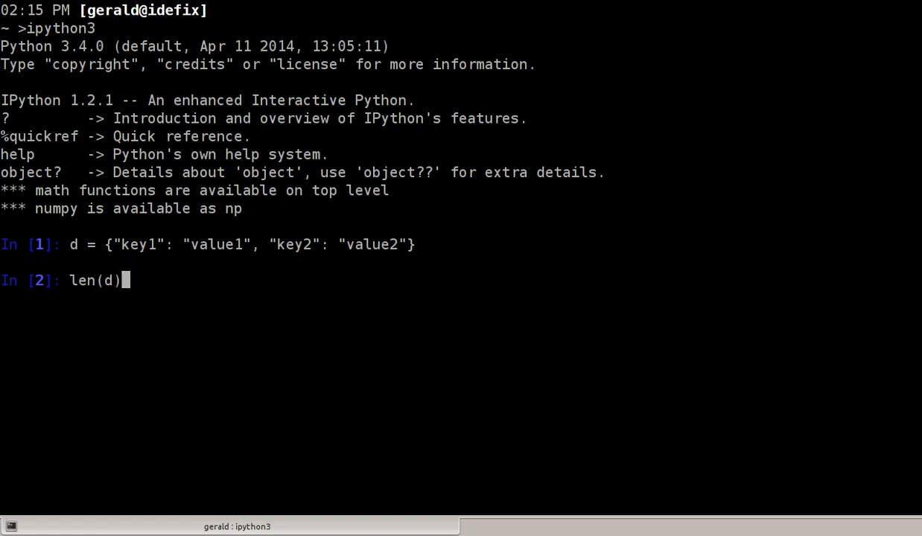
{"action": "key", "text": "Return"}
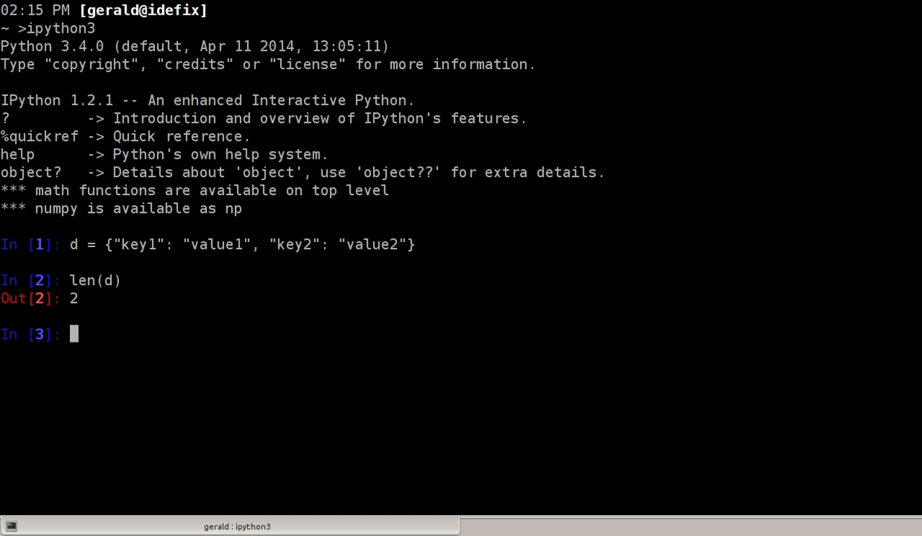
Look up d['key1'] and store 'spam' under a new key 'new'
{"action": "type", "text": "d["}
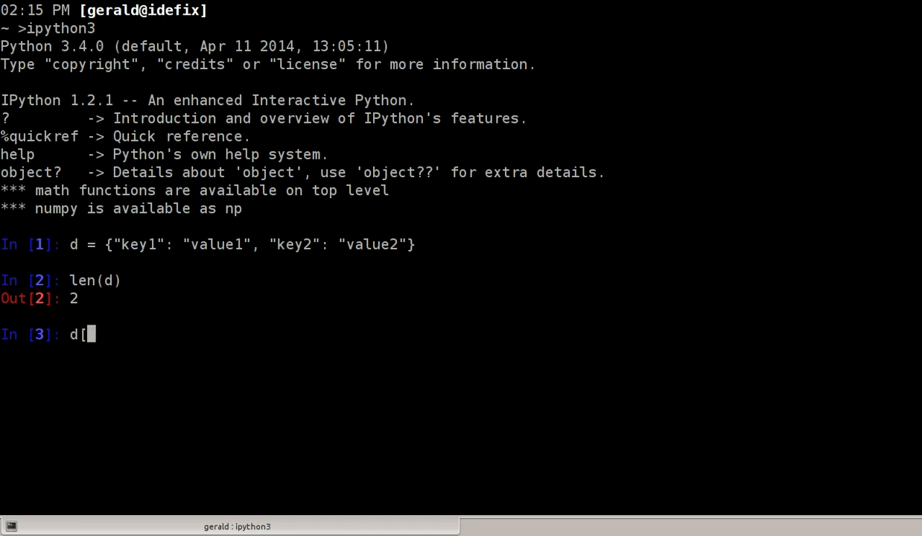
{"action": "type", "text": "'key1'"}
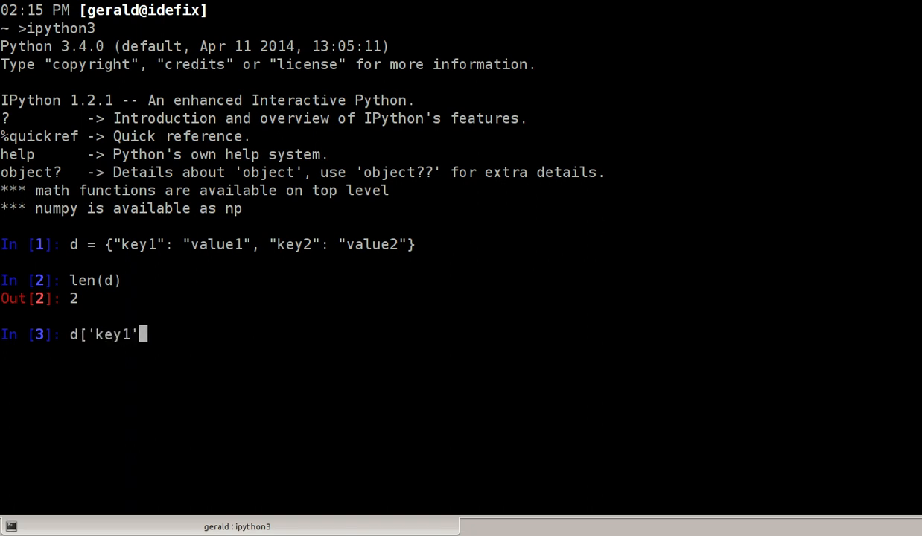
{"action": "key", "text": "Return"}
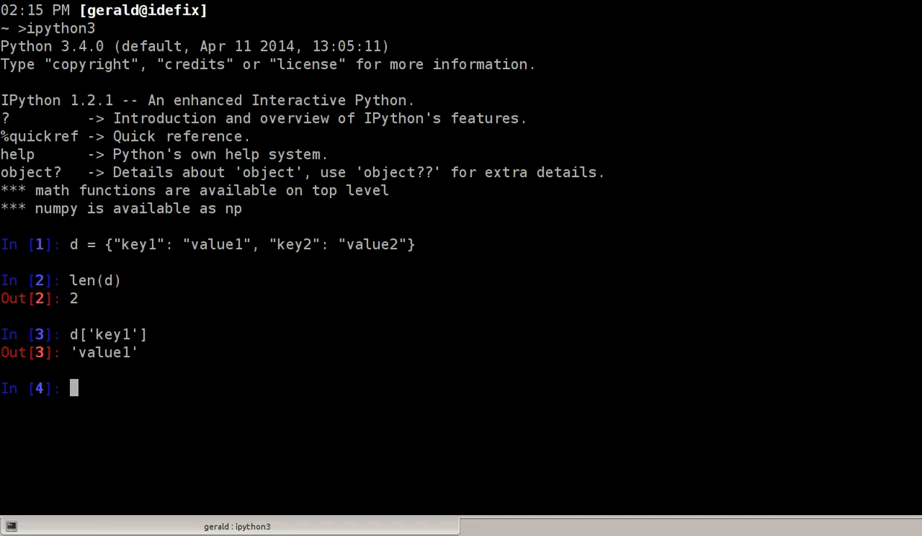
{"action": "type", "text": "d['"}
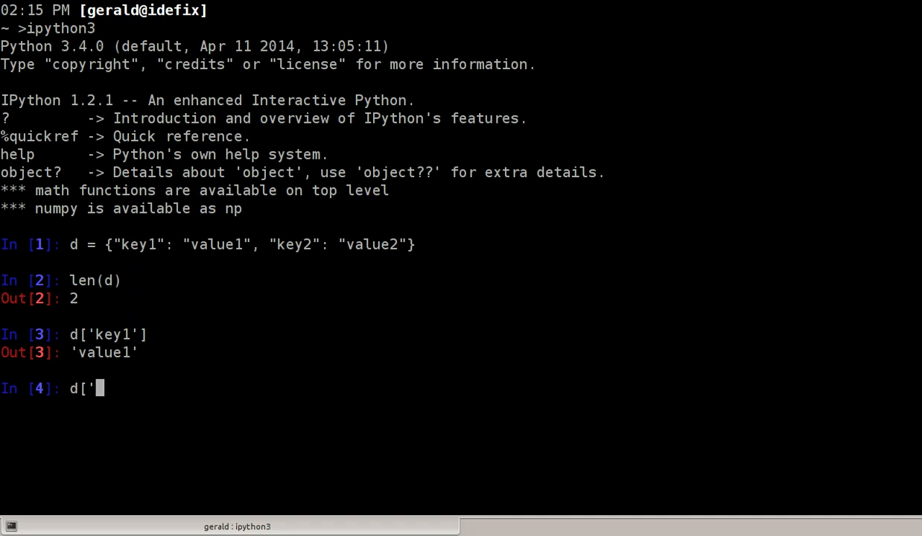
{"action": "type", "text": "new'] ="}
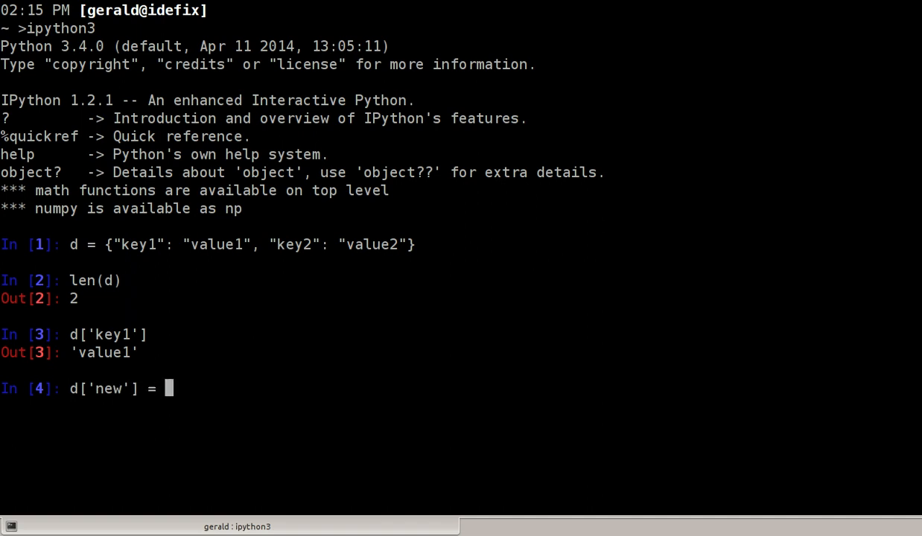
{"action": "type", "text": "'spam"}
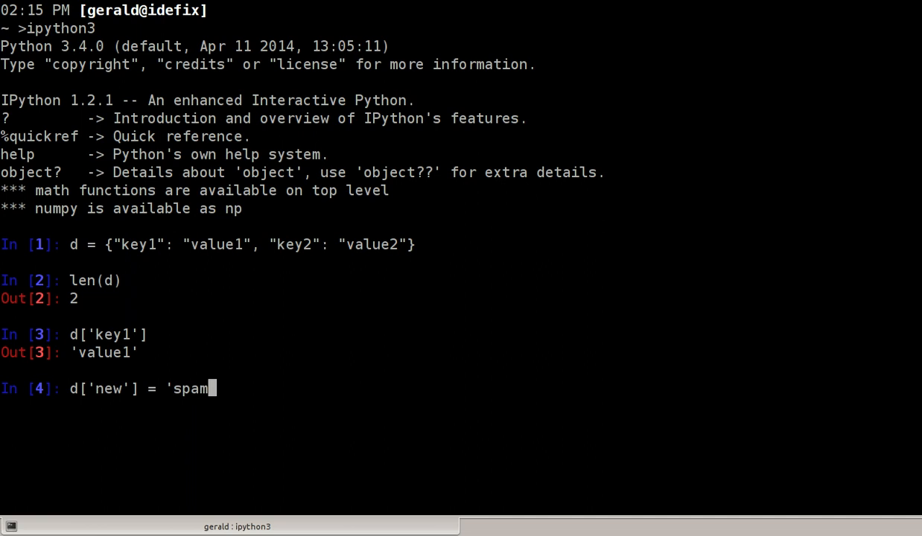
{"action": "key", "text": "Return"}
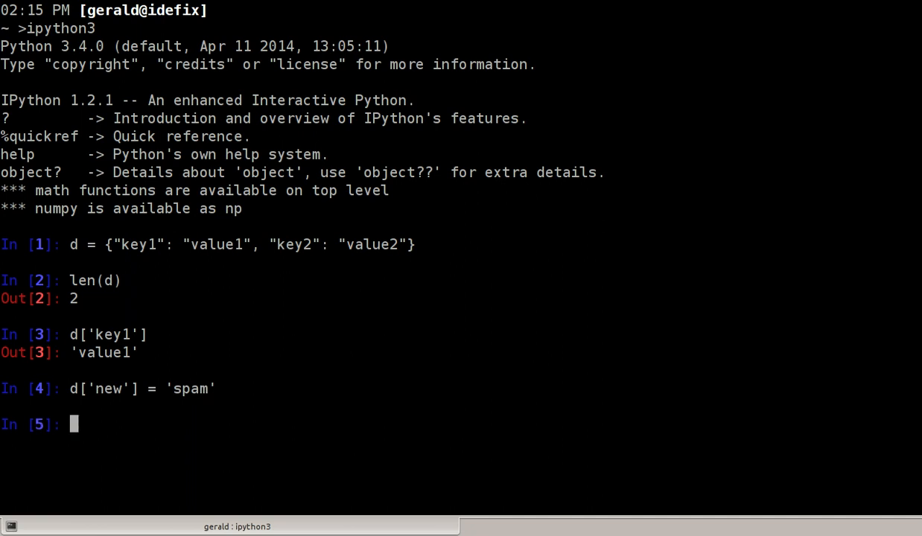
Reassign d['key1'] to 'eggs'
{"action": "type", "text": "d['"}
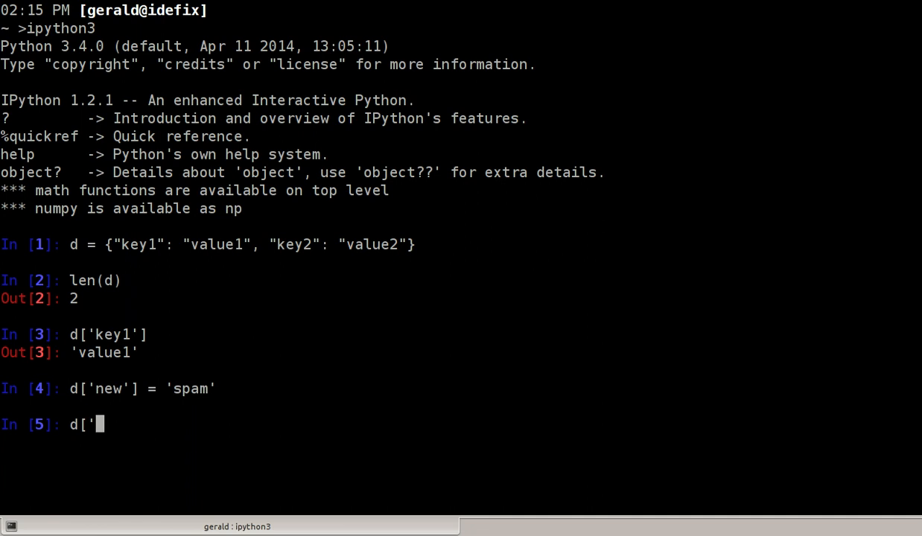
{"action": "type", "text": "key1"}
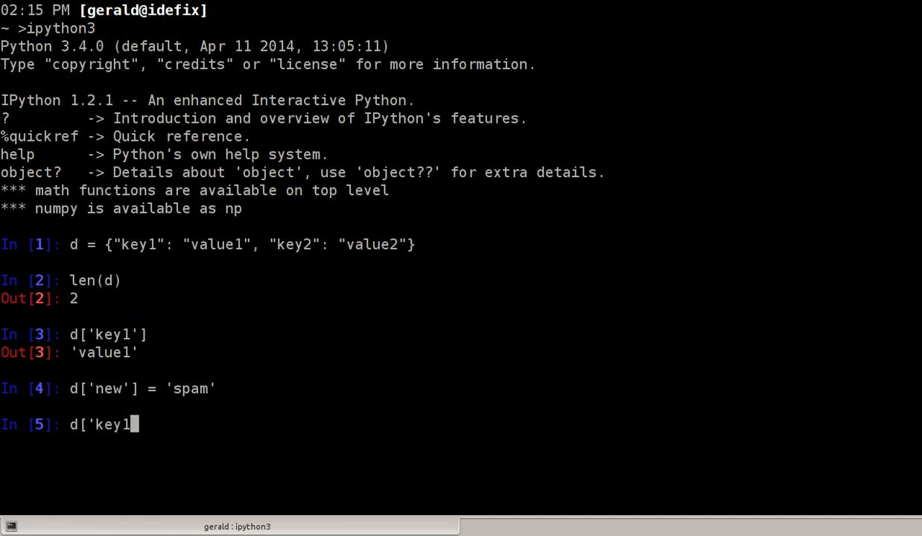
{"action": "type", "text": "'] ="}
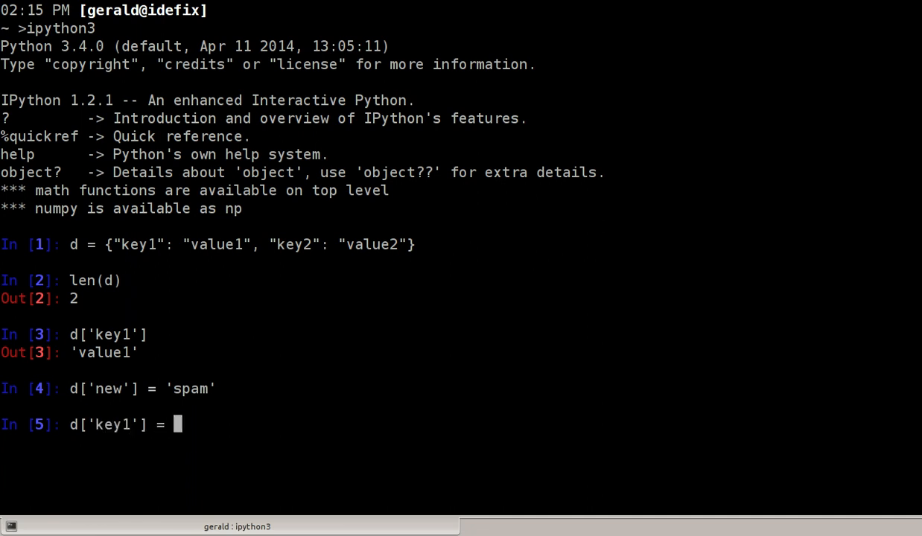
{"action": "type", "text": "'eggs'"}
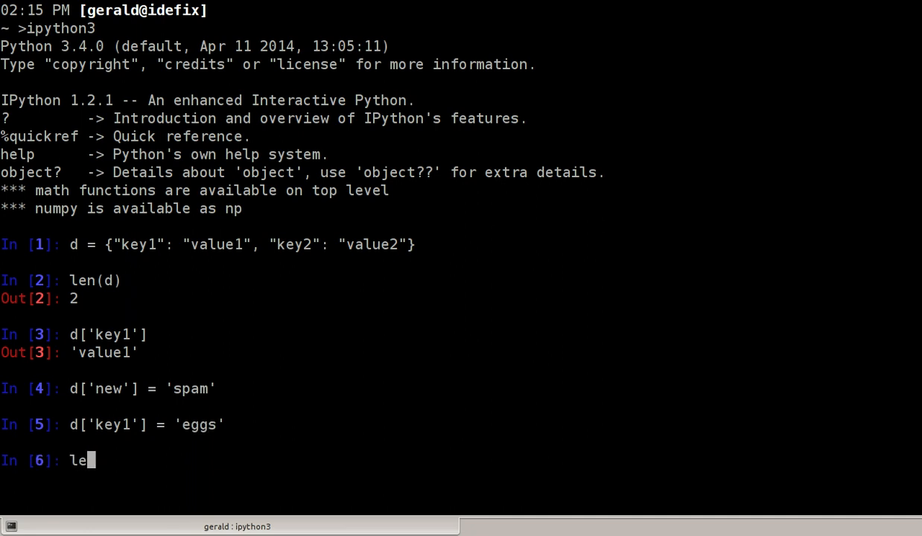
{"action": "key", "text": "Return"}
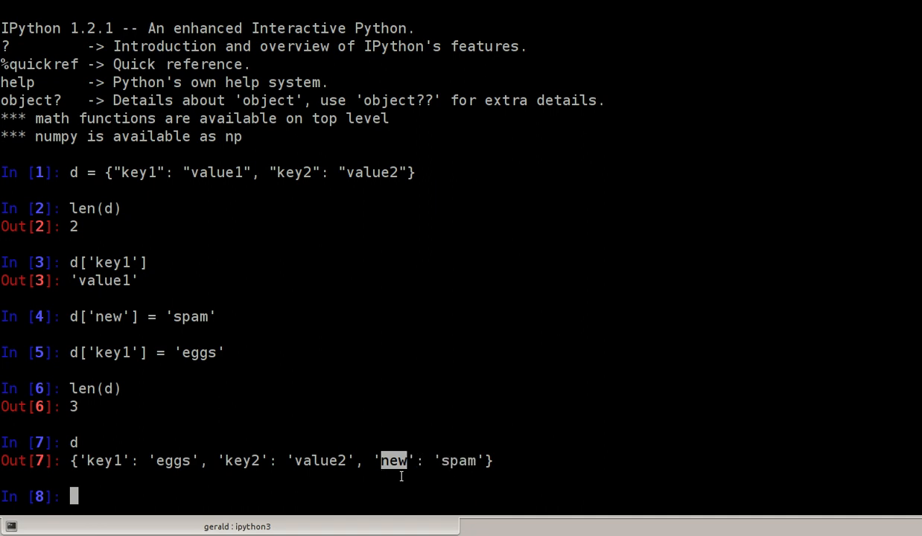
{"action": "mouse_move", "coordinate": [565, 475]}
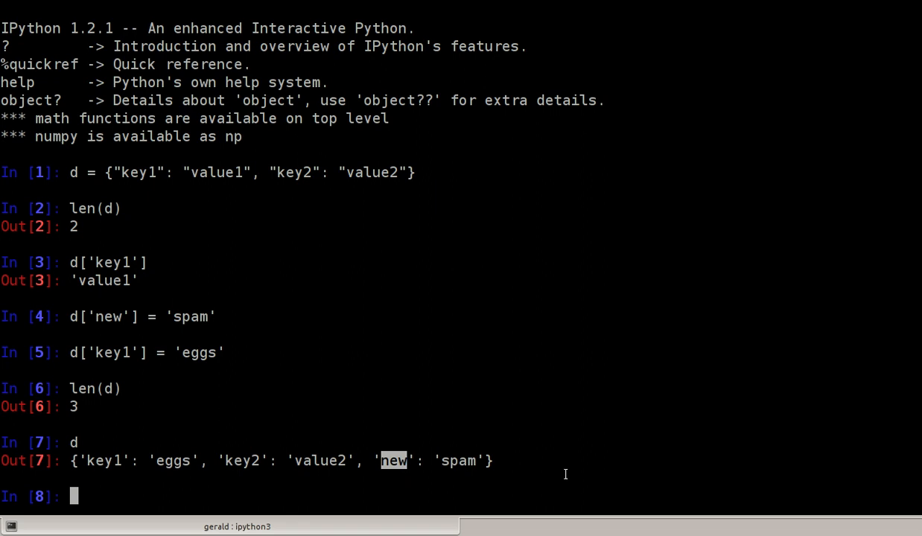
{"action": "mouse_move", "coordinate": [628, 432]}
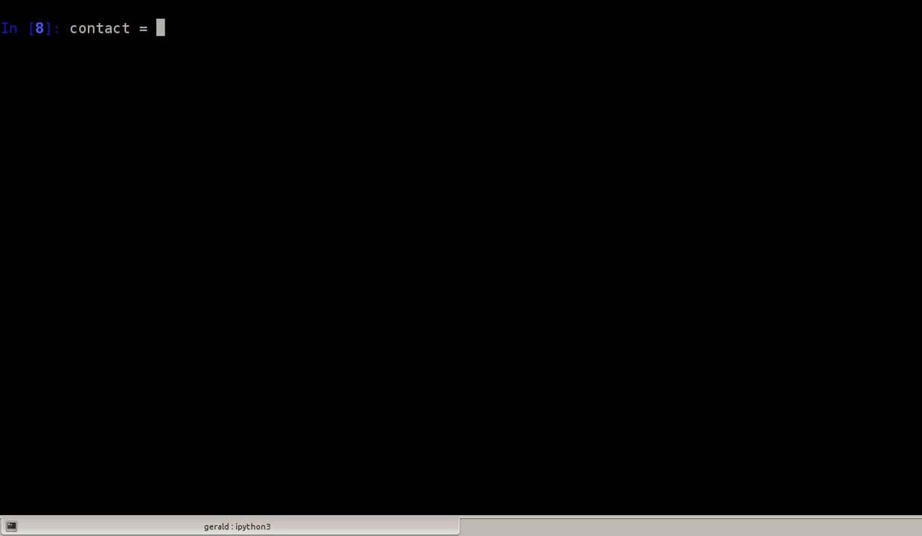
{"action": "type", "text": "{'tele"}
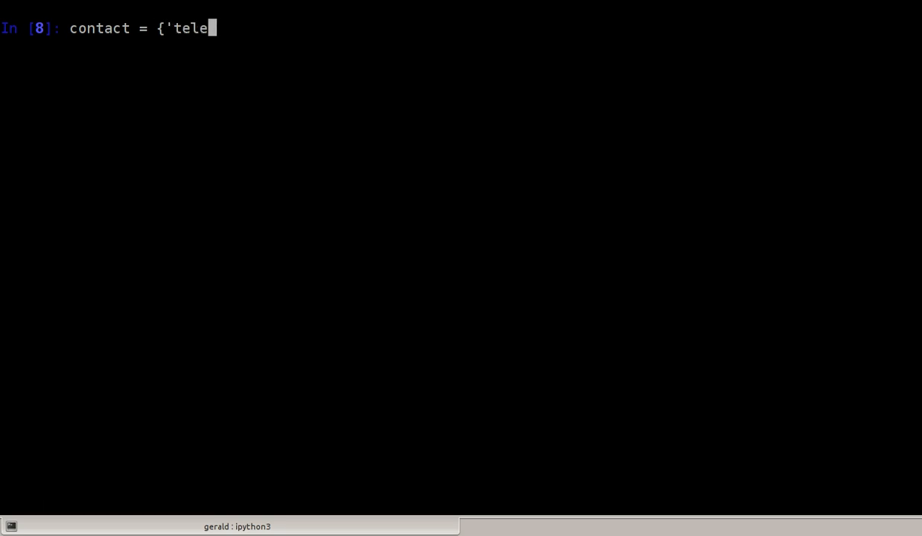
{"action": "type", "text": "phone'"}
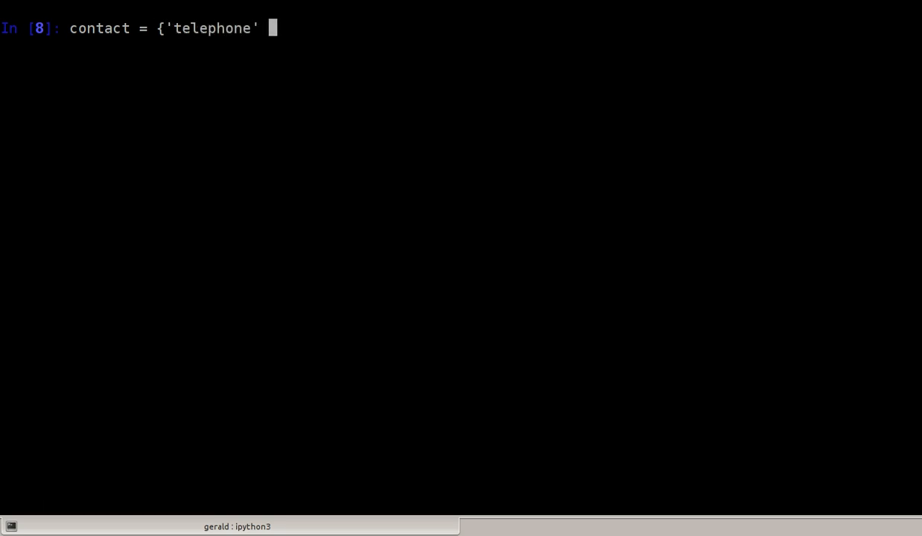
{"action": "type", "text": ": '"}
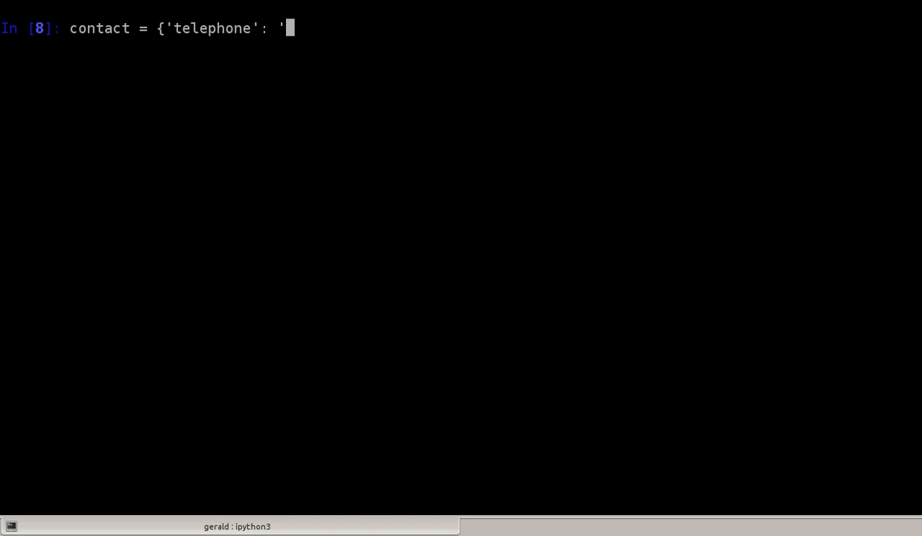
{"action": "type", "text": "+43"}
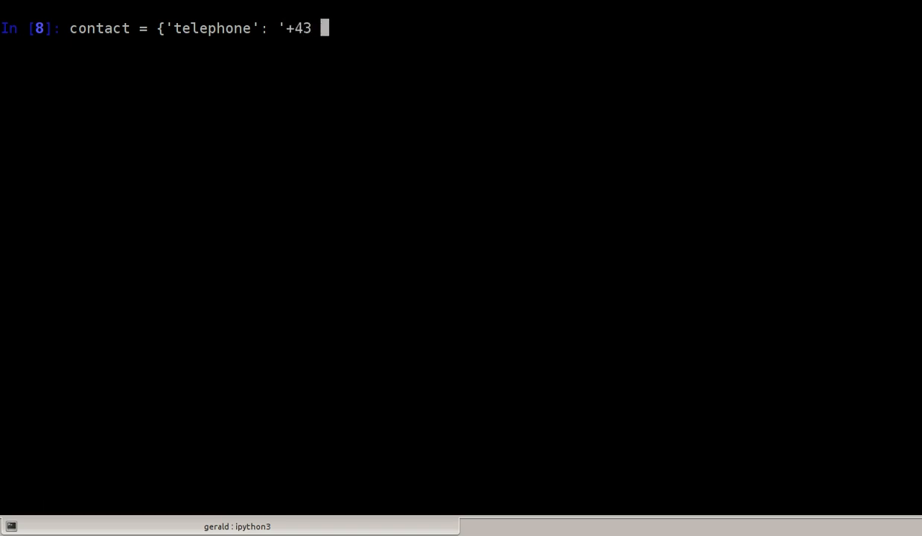
{"action": "type", "text": "316 3"}
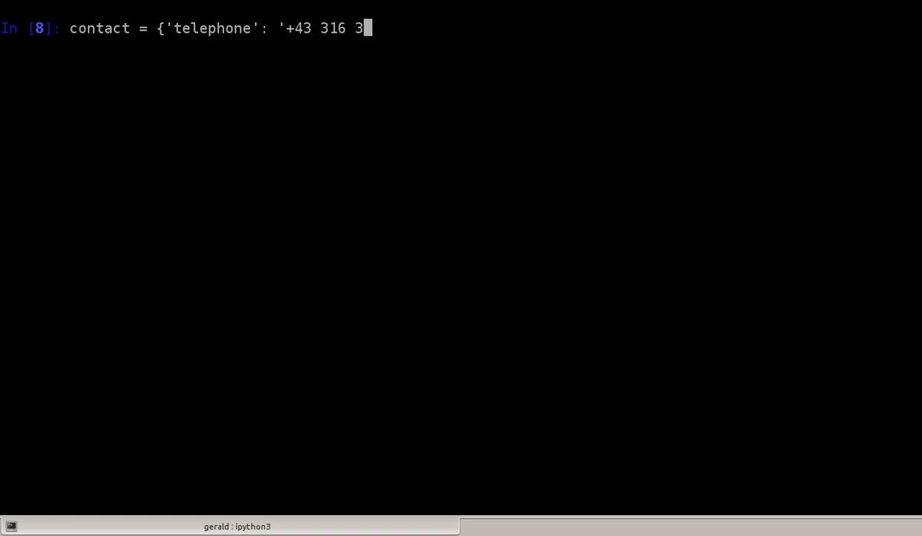
{"action": "type", "text": "80"}
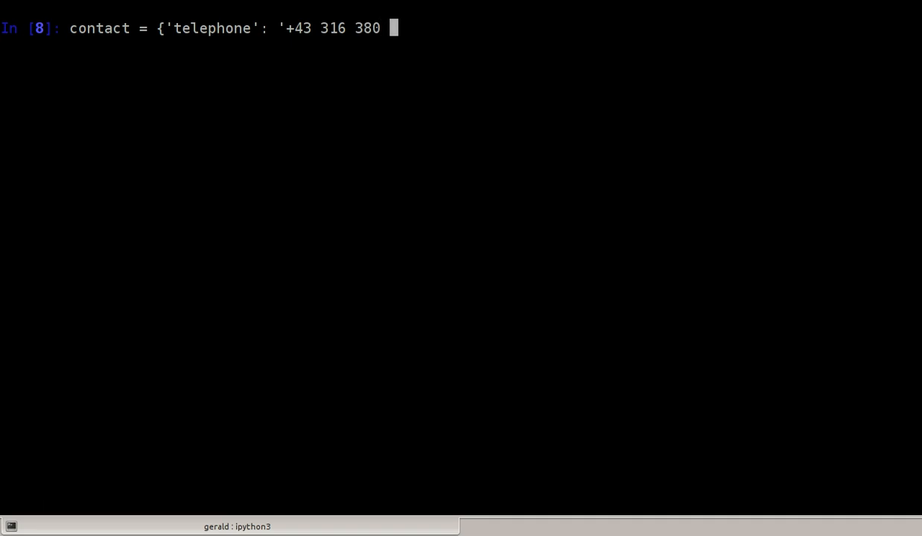
{"action": "type", "text": "xxxx',"}
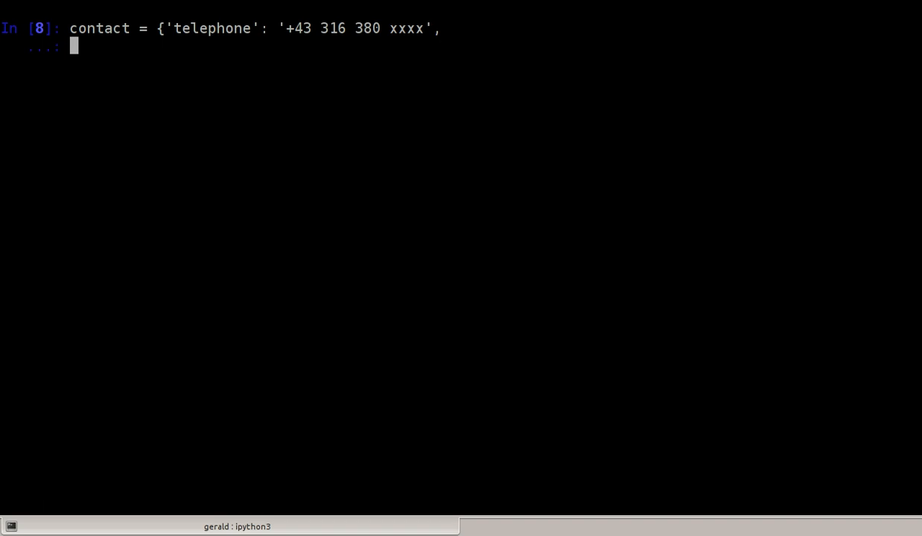
{"action": "type", "text": "'email'"}
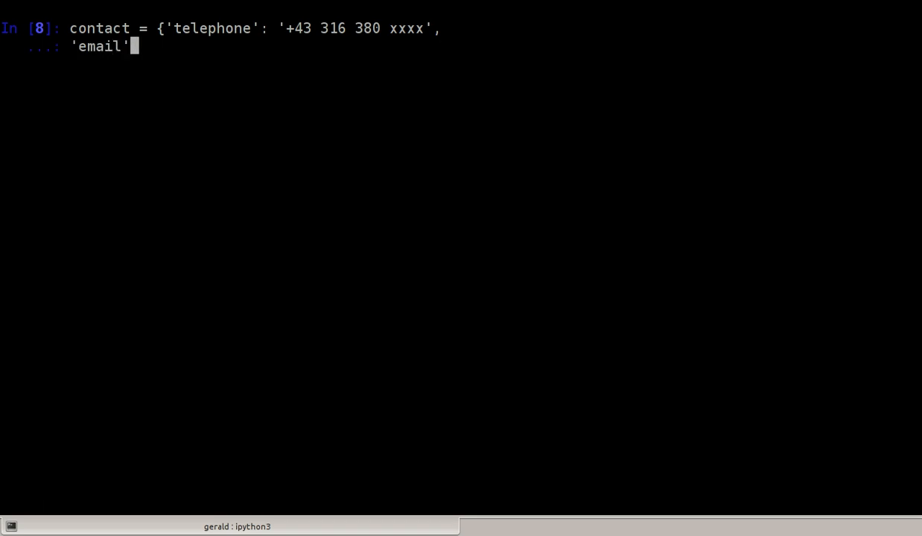
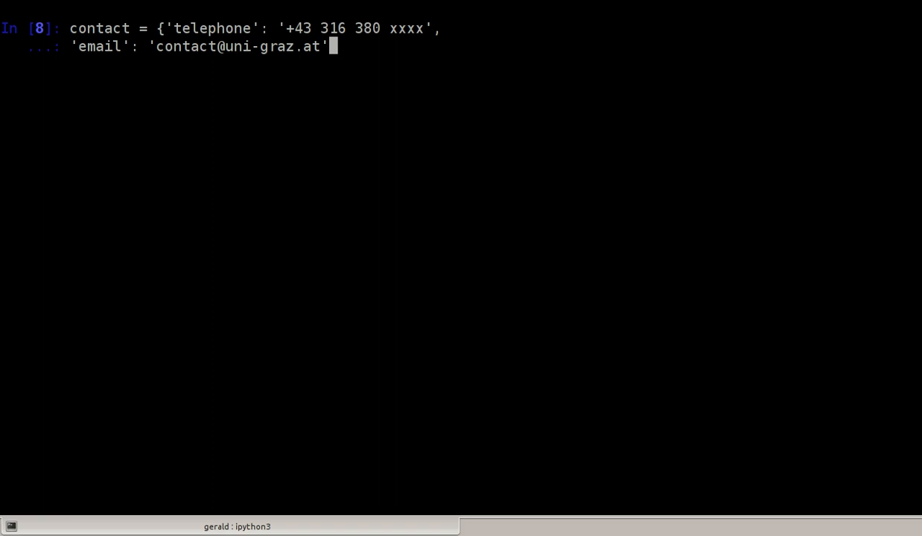
Add the office entry 'Resowi, E3' on a continuation line
{"action": "key", "text": "Return"}
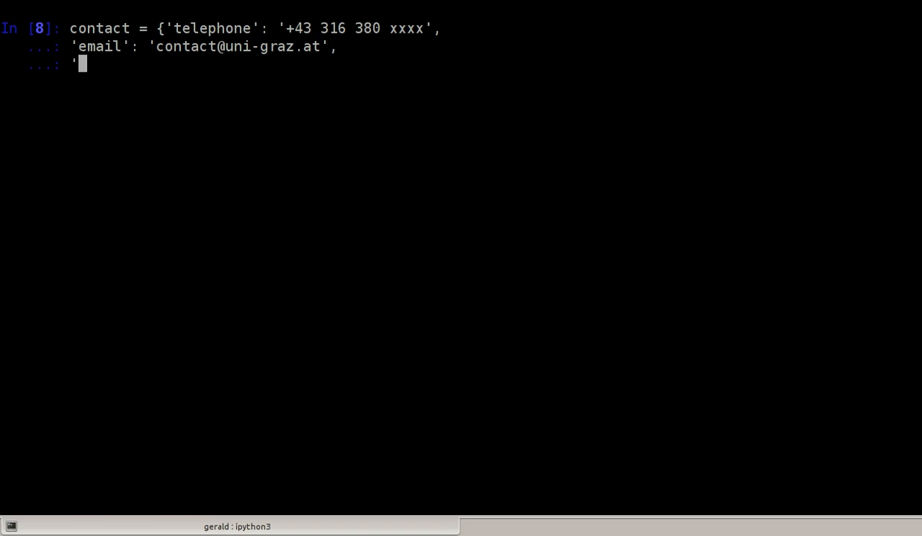
{"action": "type", "text": "office'"}
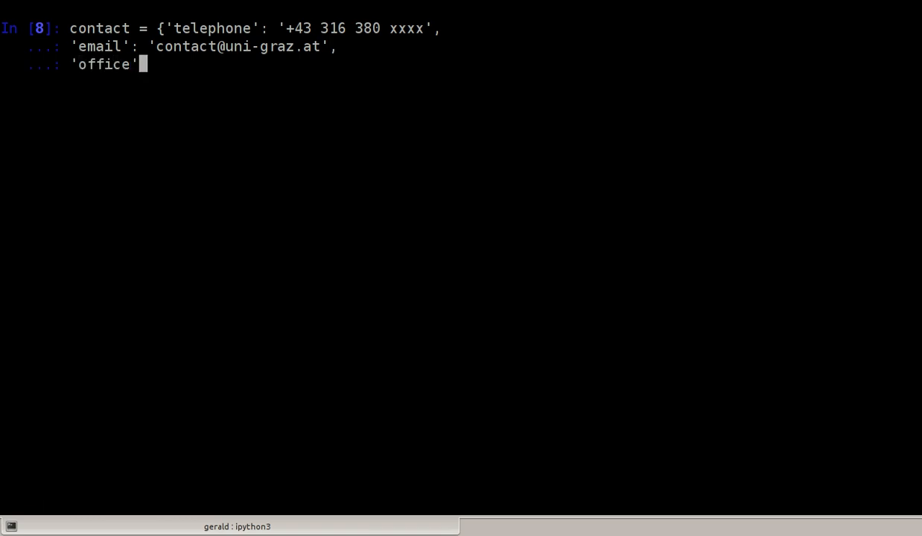
{"action": "type", "text": ": 'Re"}
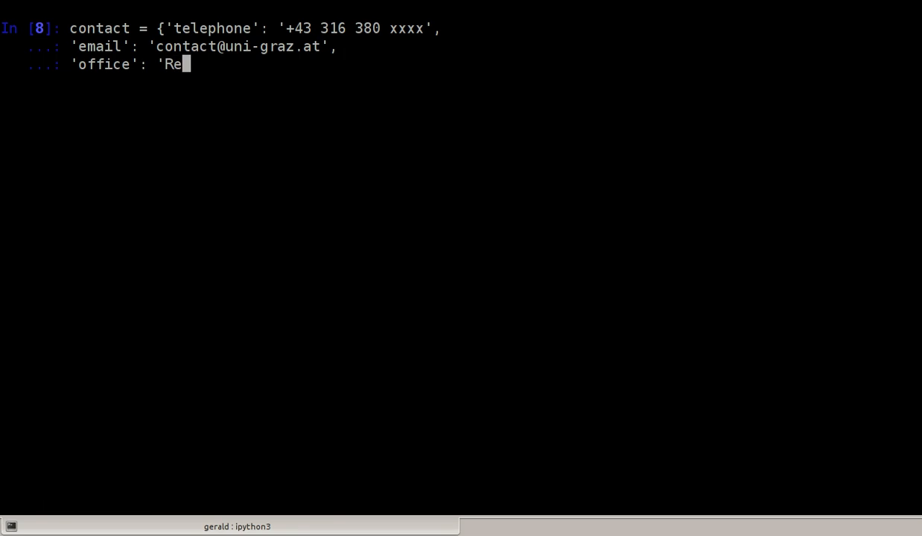
{"action": "type", "text": "sowi,"}
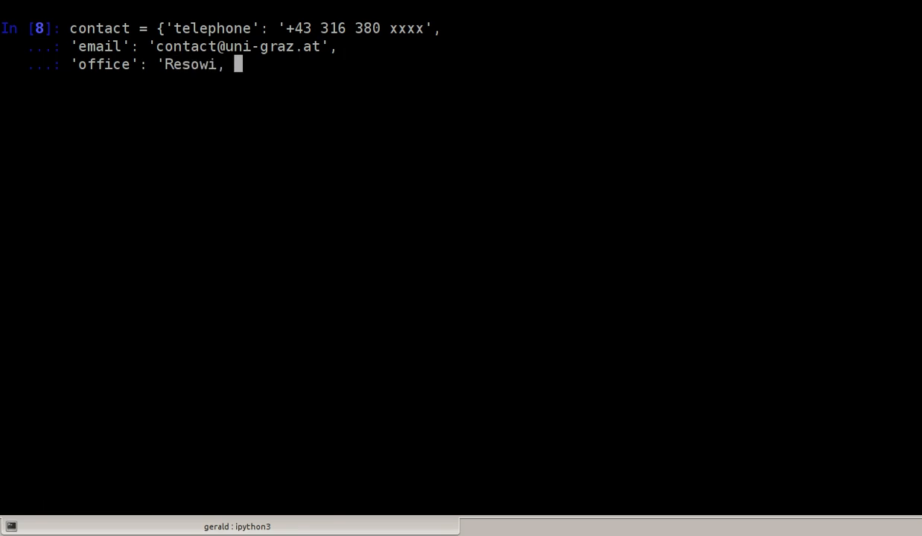
{"action": "type", "text": "E3'}"}
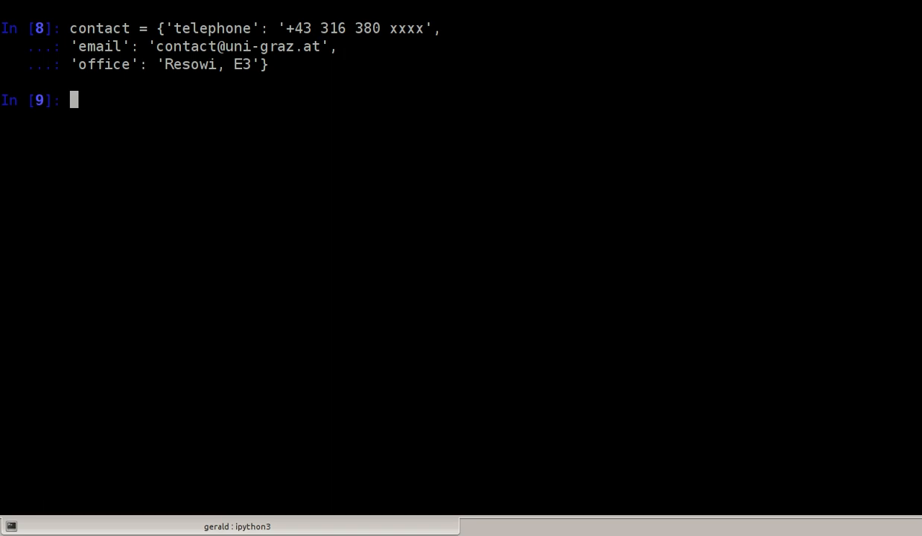
Write the loop for key in contact: print(key, '--', contact[key])
{"action": "type", "text": "fro"}
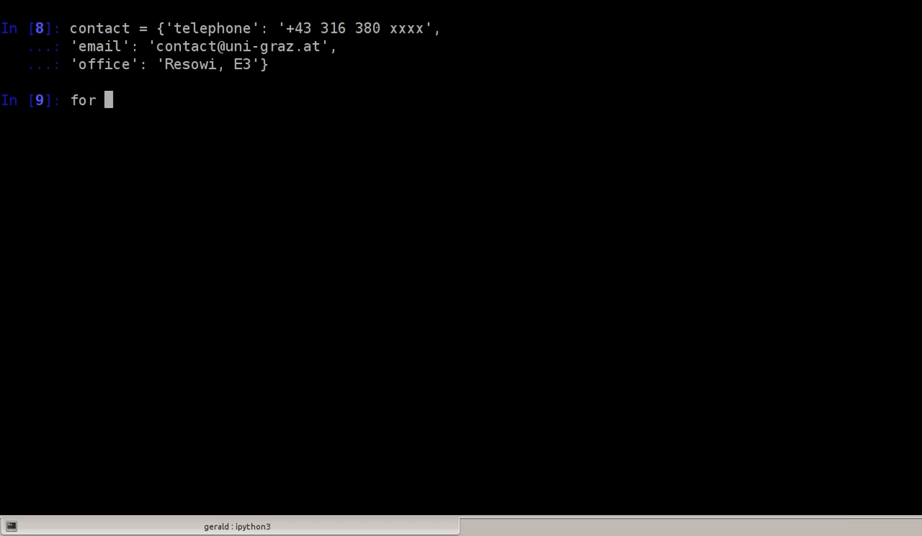
{"action": "type", "text": "key in cont"}
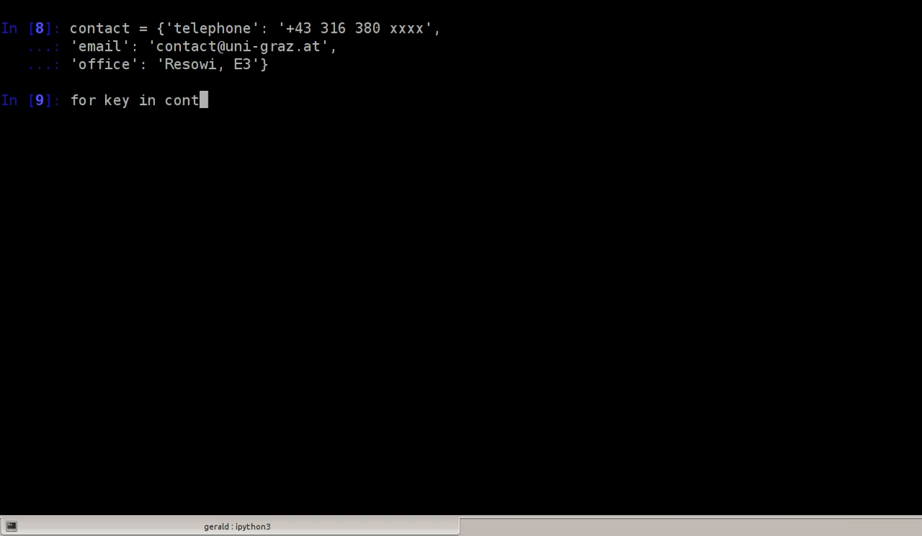
{"action": "type", "text": "act"}
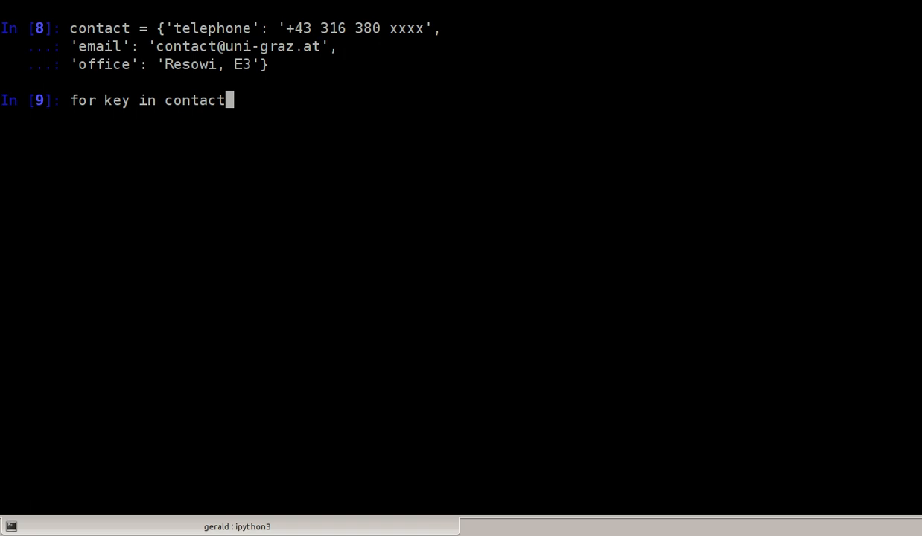
{"action": "type", "text": ":"}
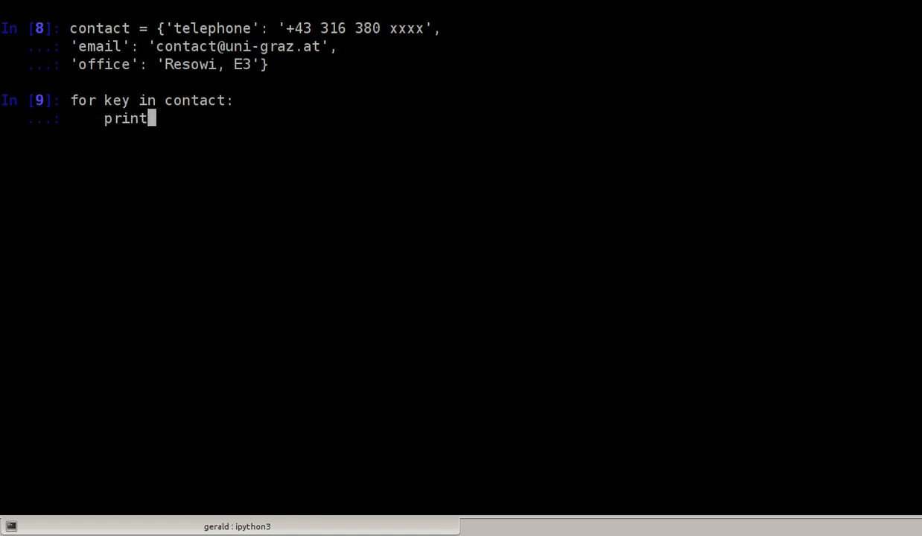
{"action": "type", "text": "("}
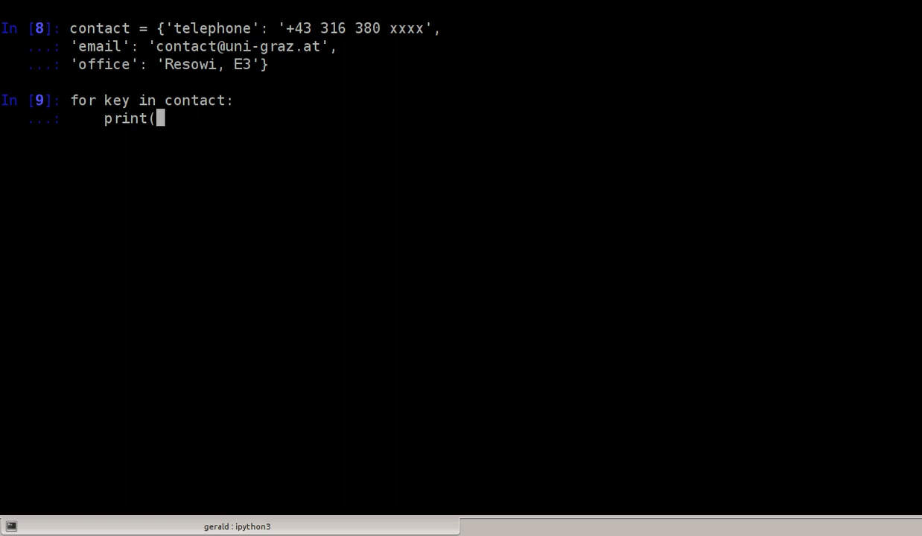
{"action": "type", "text": "key"}
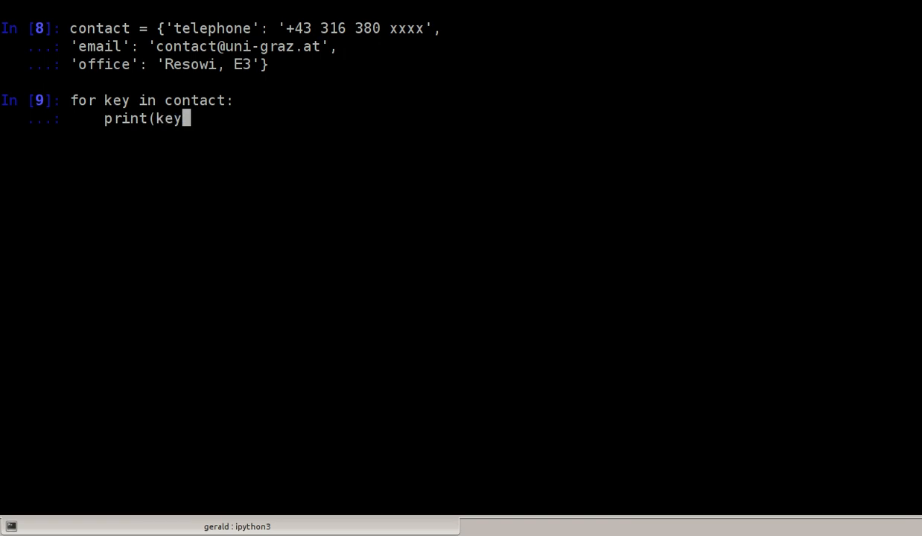
{"action": "type", "text": ", '--"}
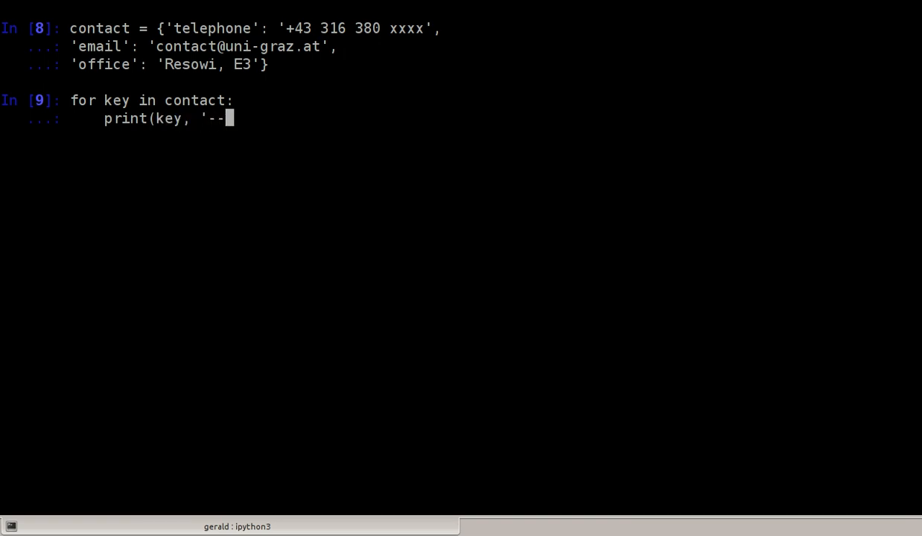
{"action": "type", "text": "',"}
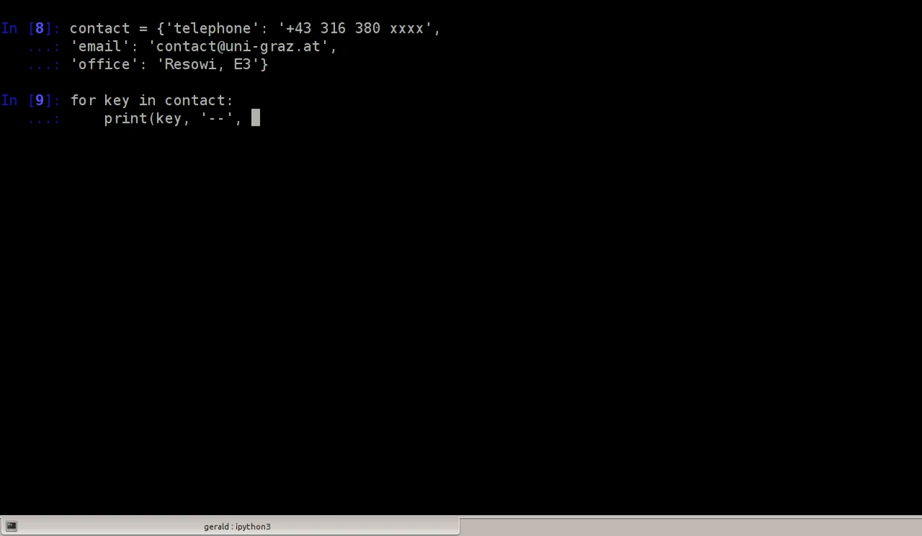
{"action": "type", "text": "contact"}
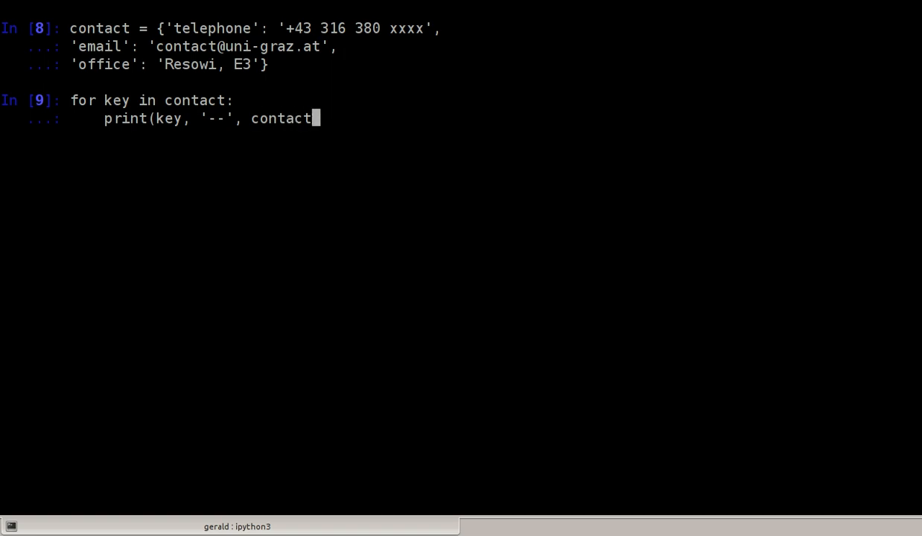
{"action": "type", "text": "[key"}
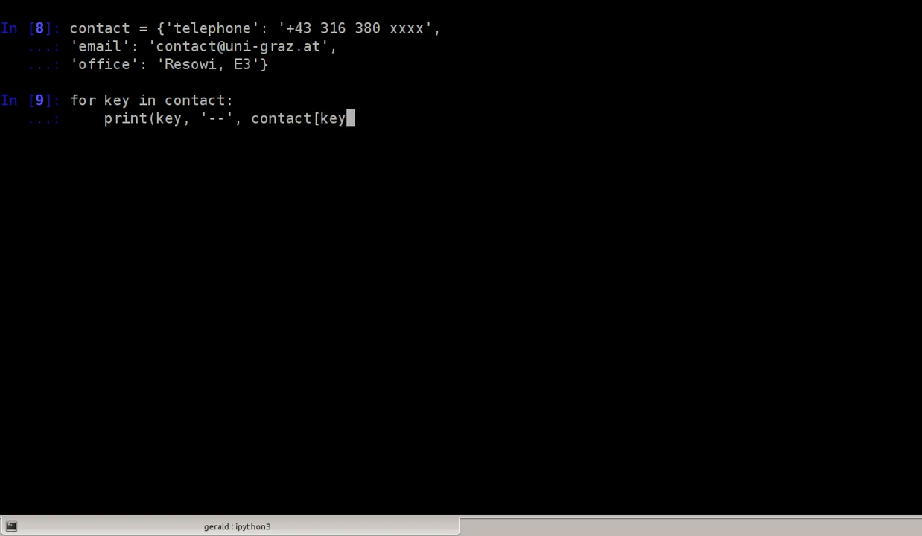
{"action": "type", "text": "])"}
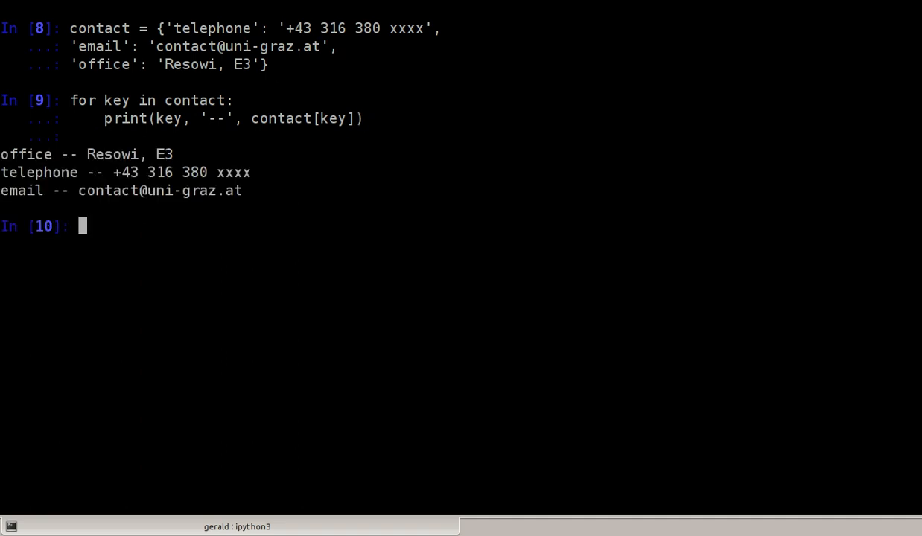
{"action": "mouse_move", "coordinate": [602, 443]}
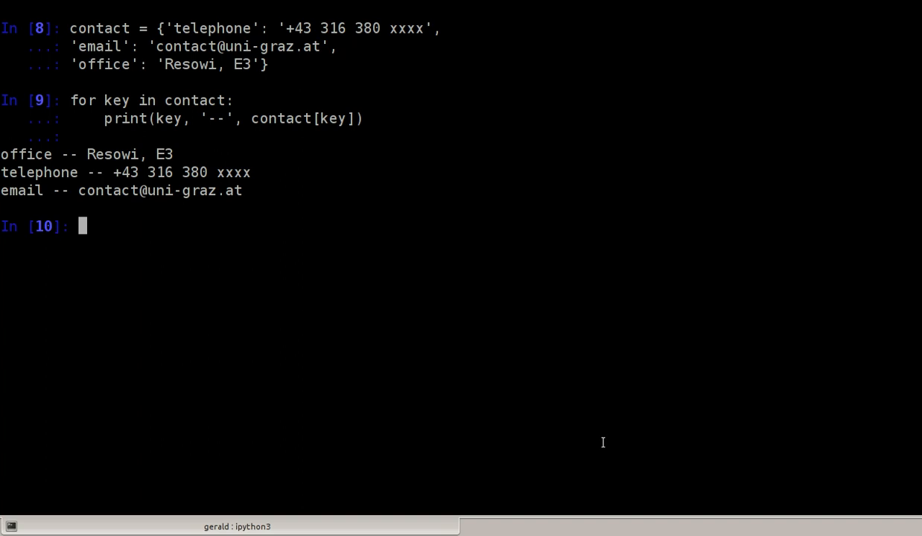
{"action": "mouse_move", "coordinate": [7, 167]}
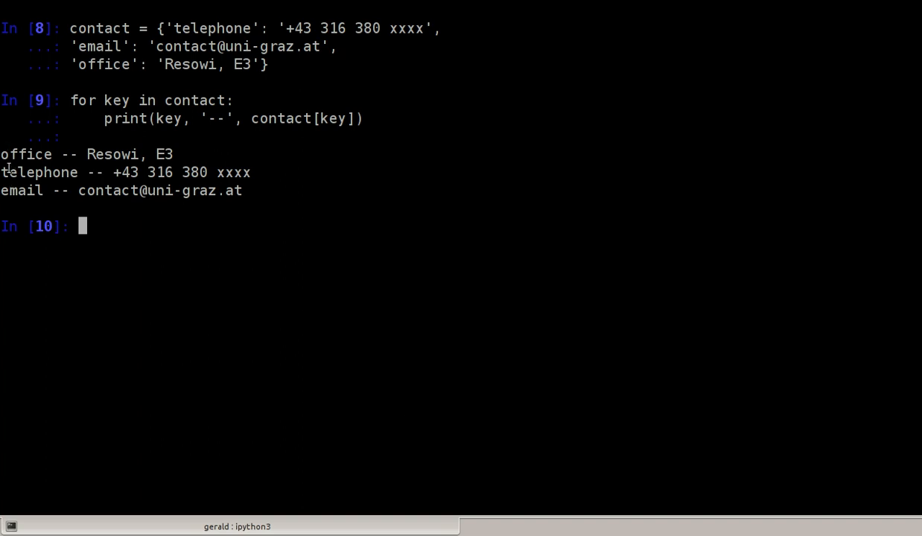
Edit the recalled loop to iterate over contact.keys() and run it
{"action": "double_click", "coordinate": [27, 154]}
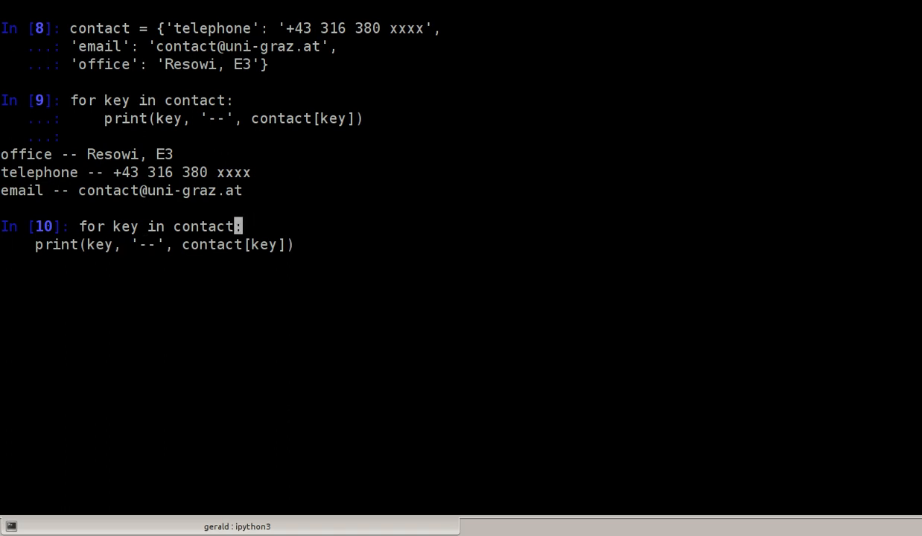
{"action": "type", "text": ".keys()"}
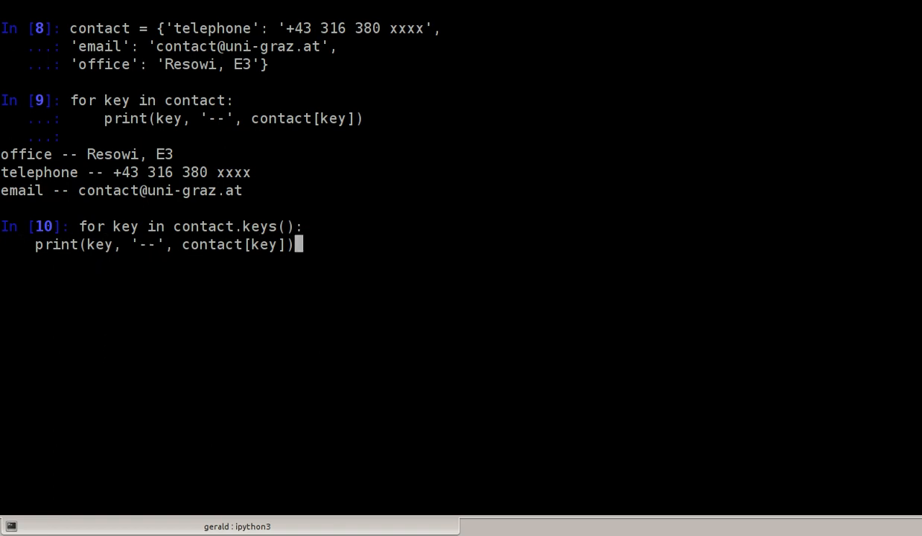
{"action": "key", "text": "Return"}
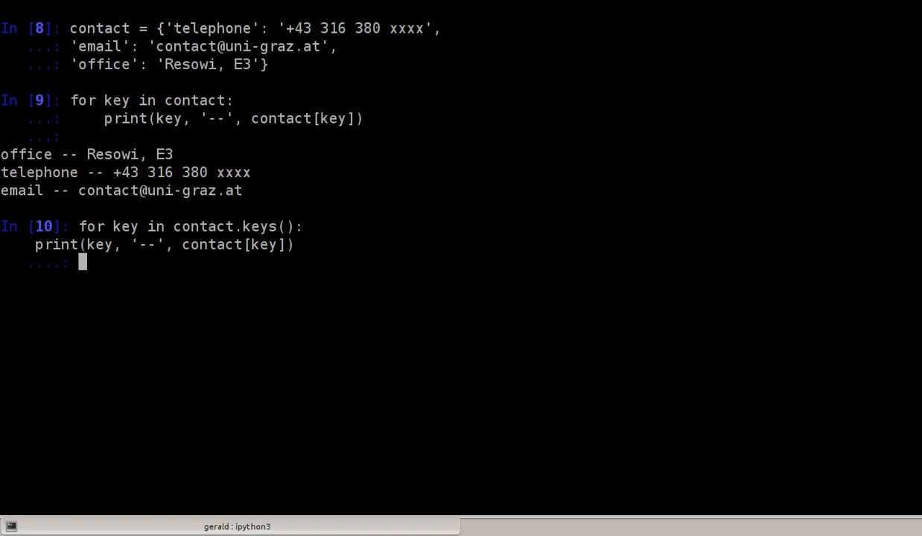
{"action": "key", "text": "Return"}
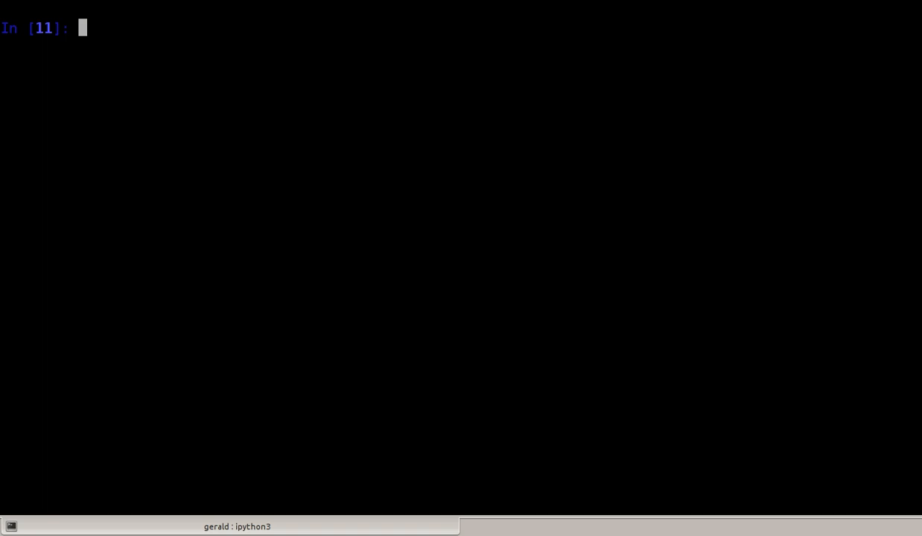
Run for value in contact.values(): print(value) to list each value
{"action": "type", "text": "for"}
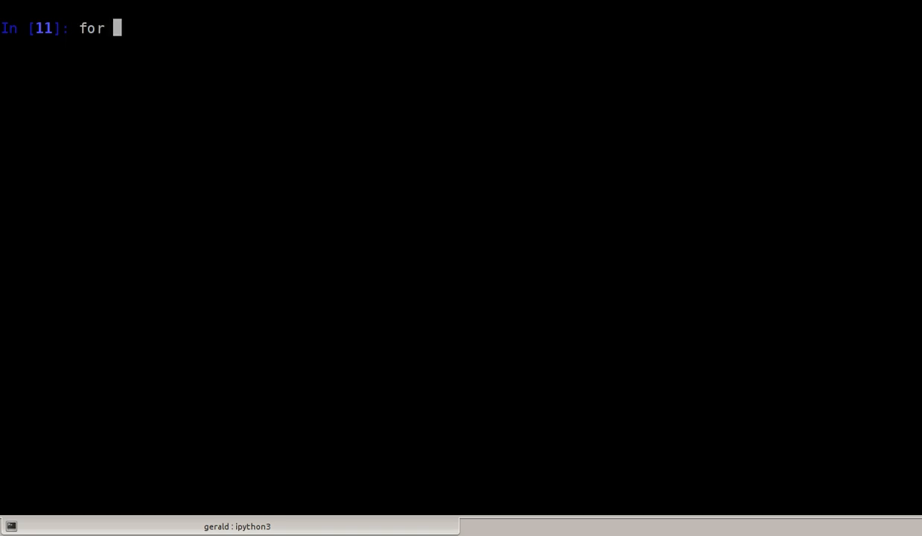
{"action": "type", "text": "value in contac"}
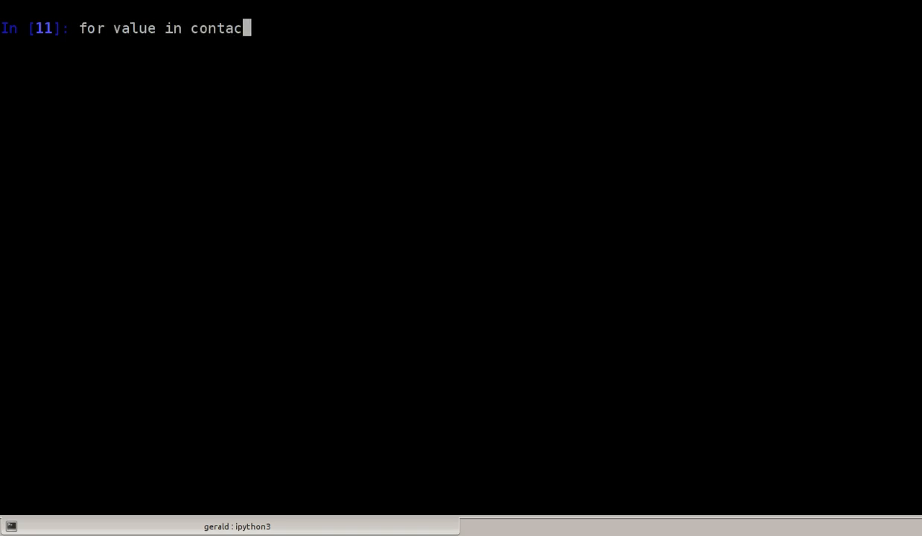
{"action": "type", "text": "t.va"}
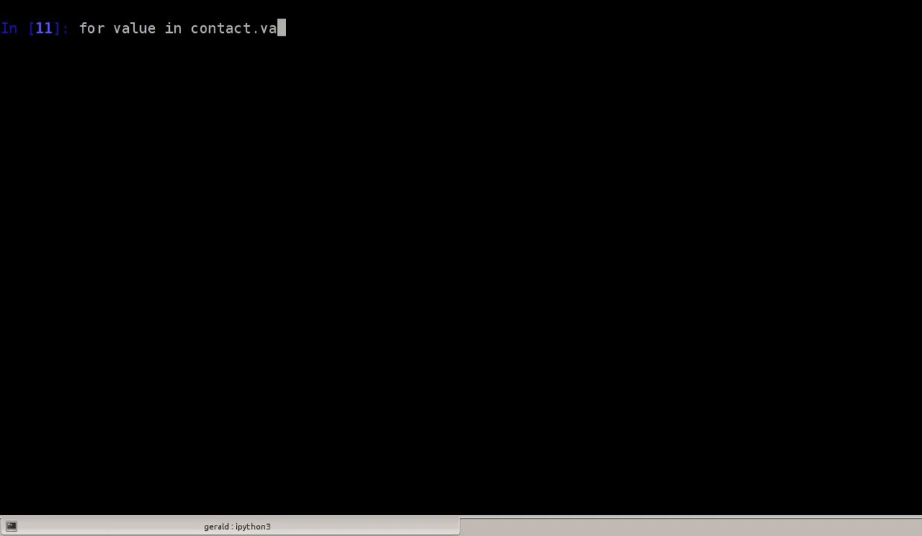
{"action": "type", "text": "lues()"}
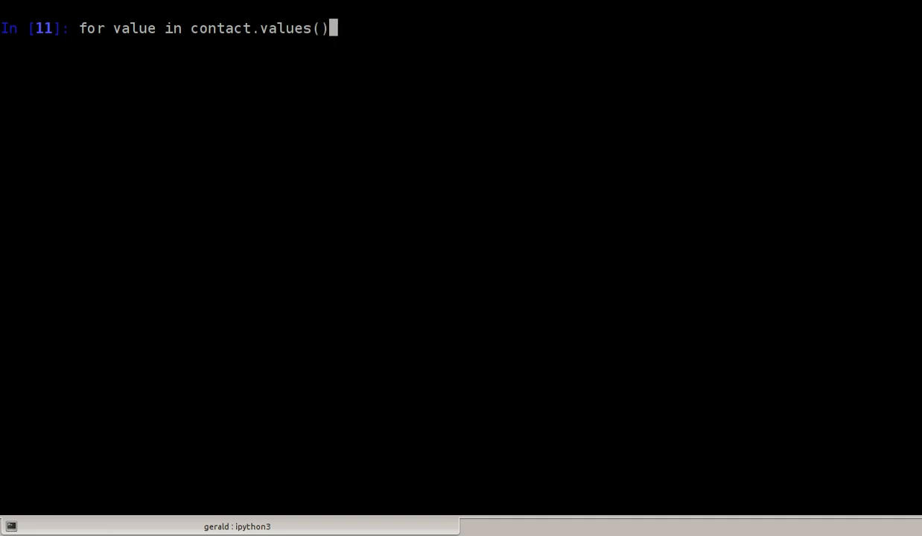
{"action": "type", "text": ":"}
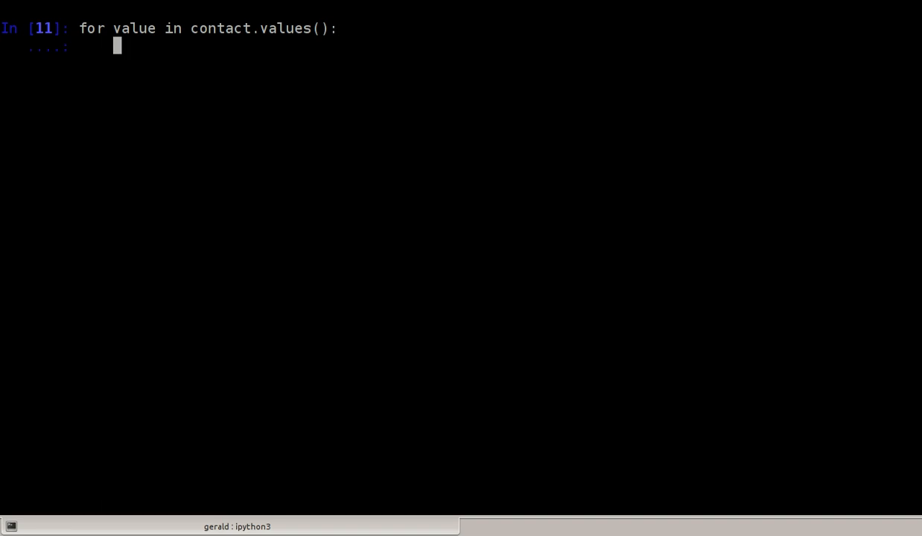
{"action": "type", "text": "print("}
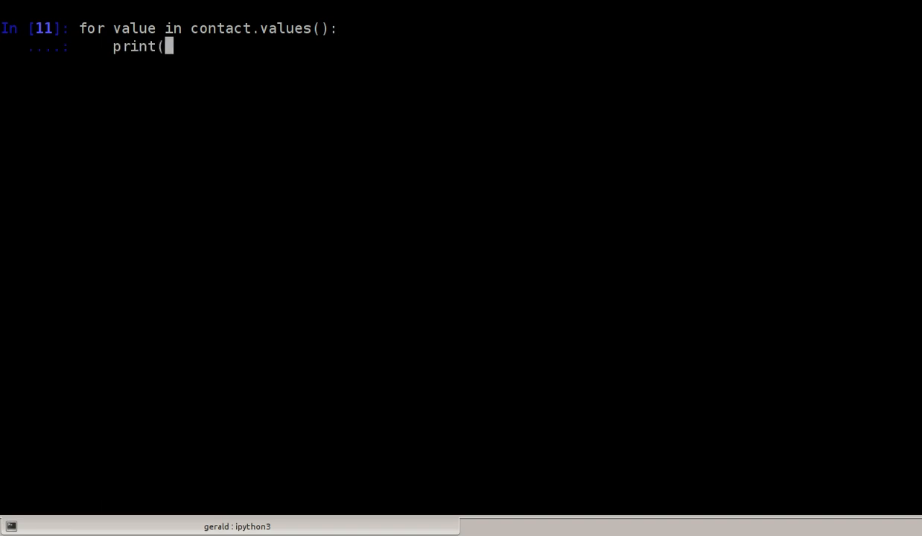
{"action": "type", "text": "value)"}
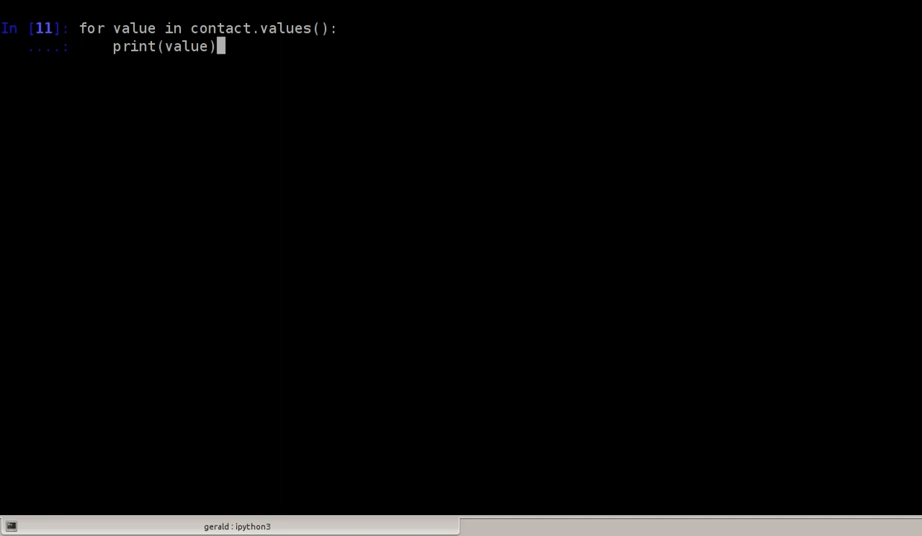
{"action": "key", "text": "Return"}
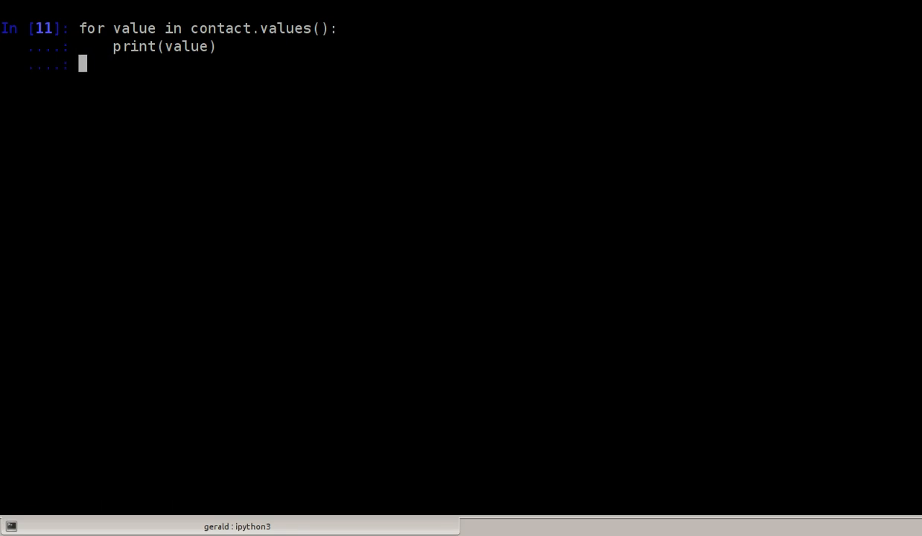
{"action": "key", "text": "Return"}
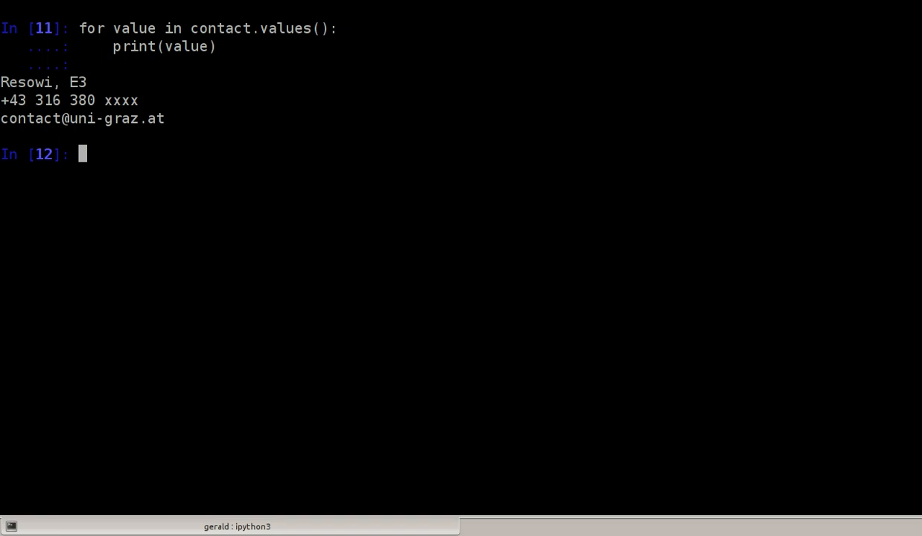
Write the loop header for key, value in contact.items():
{"action": "type", "text": "for"}
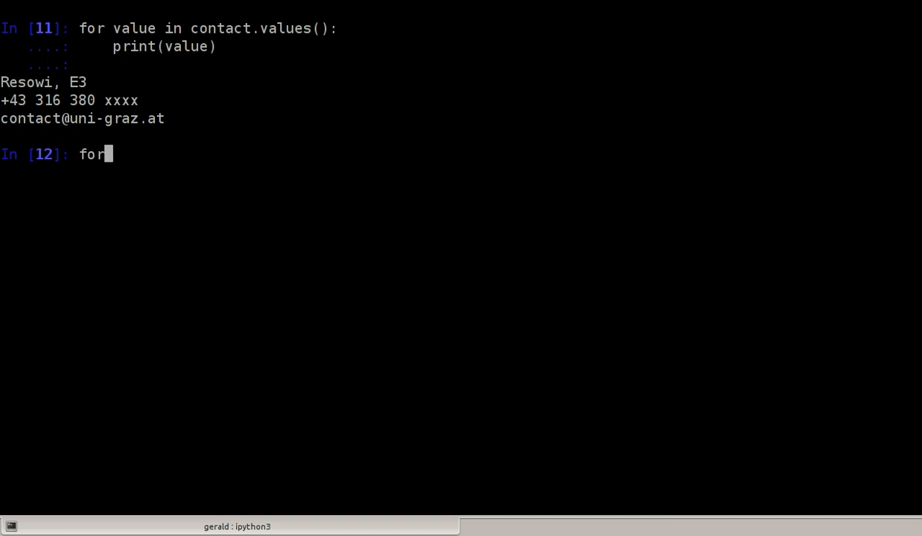
{"action": "type", "text": "key"}
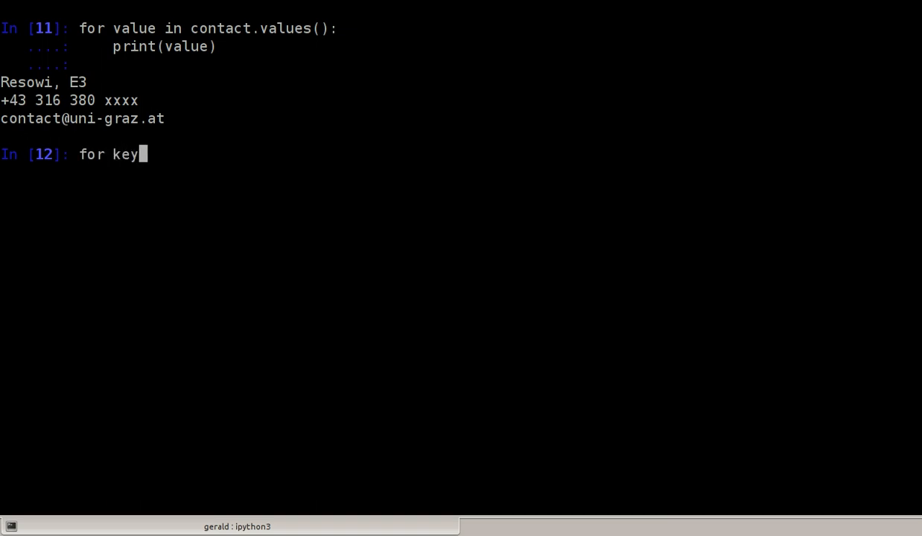
{"action": "type", "text": ", value"}
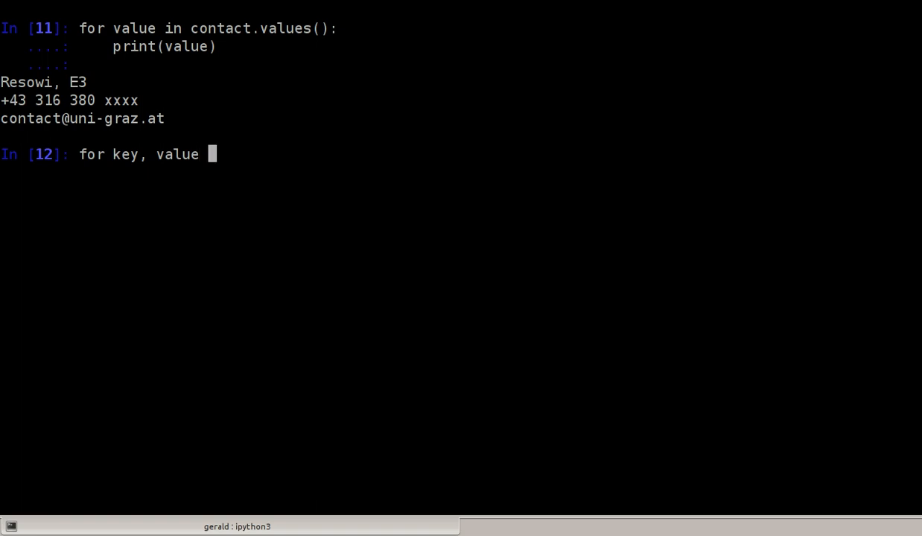
{"action": "type", "text": "in"}
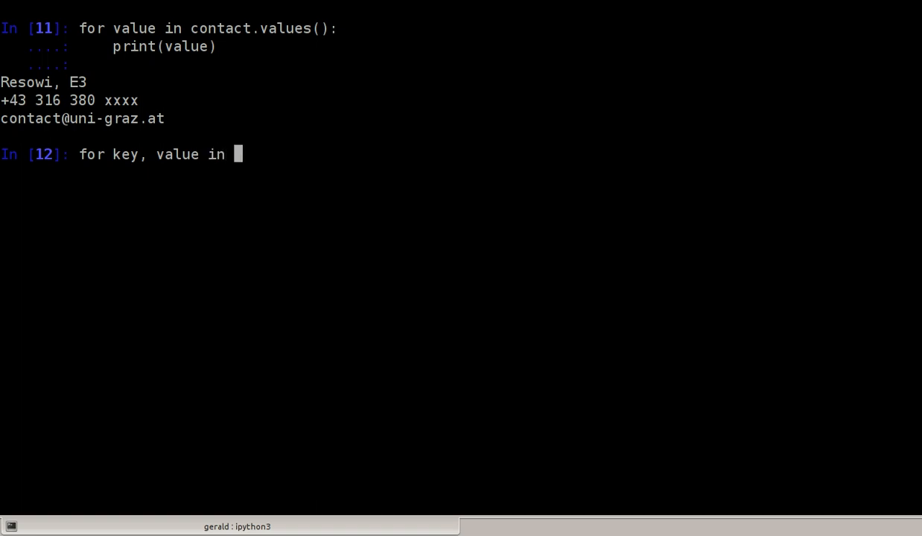
{"action": "type", "text": "contact."}
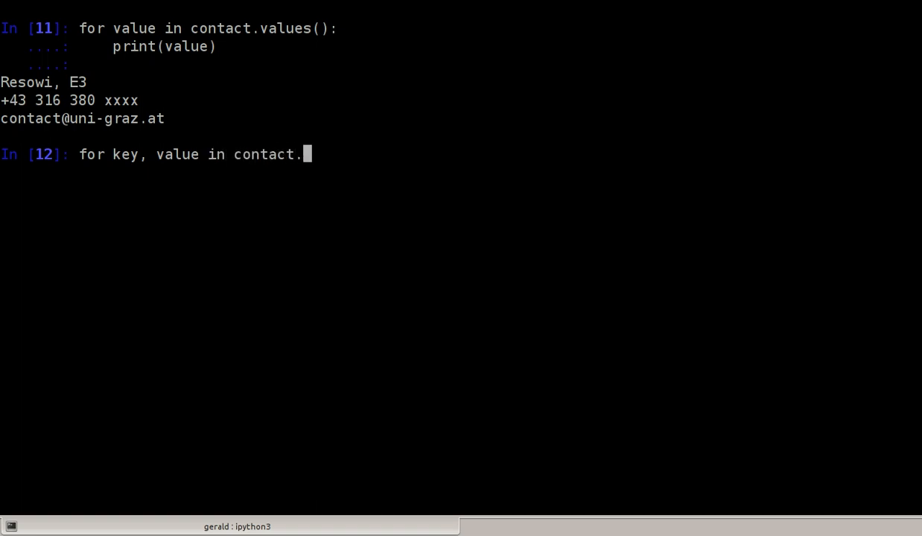
{"action": "type", "text": "items()"}
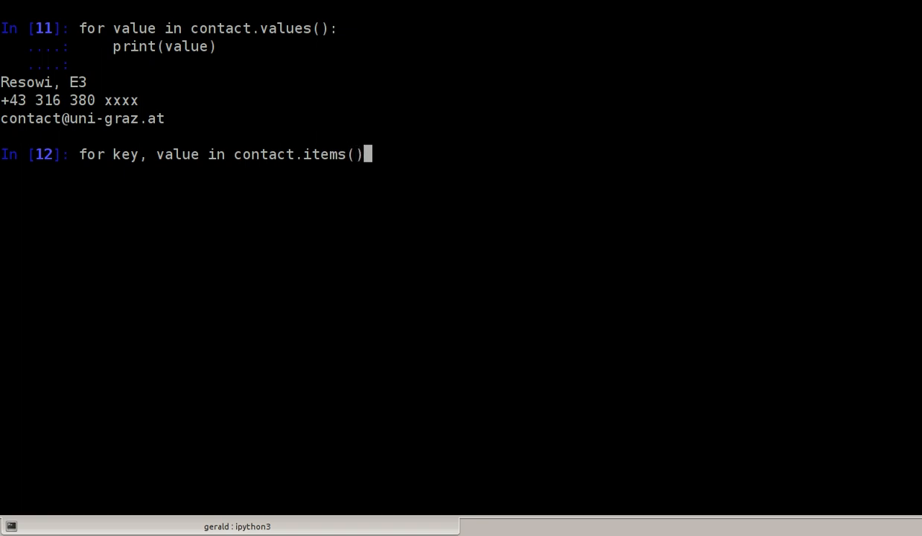
{"action": "type", "text": ":"}
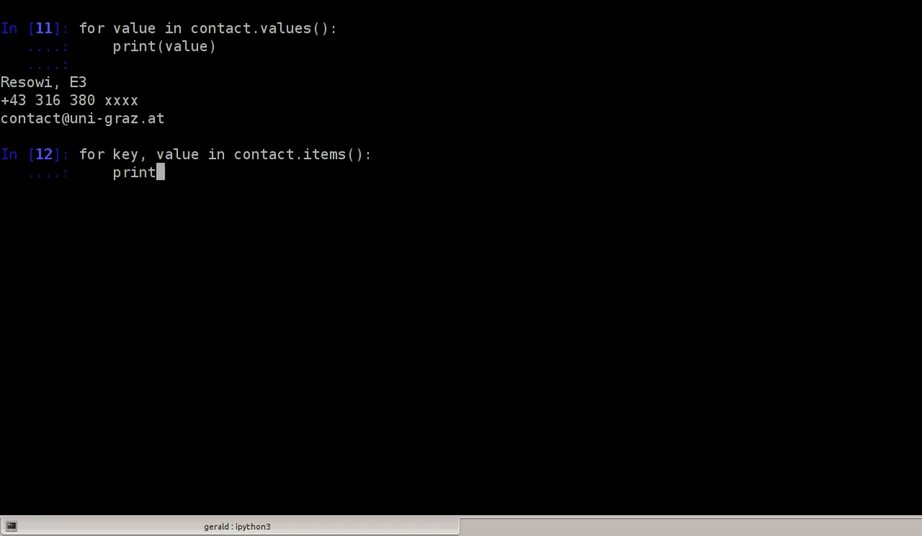
Add print(key, '--', value) as the body and run the loop
{"action": "type", "text": "("}
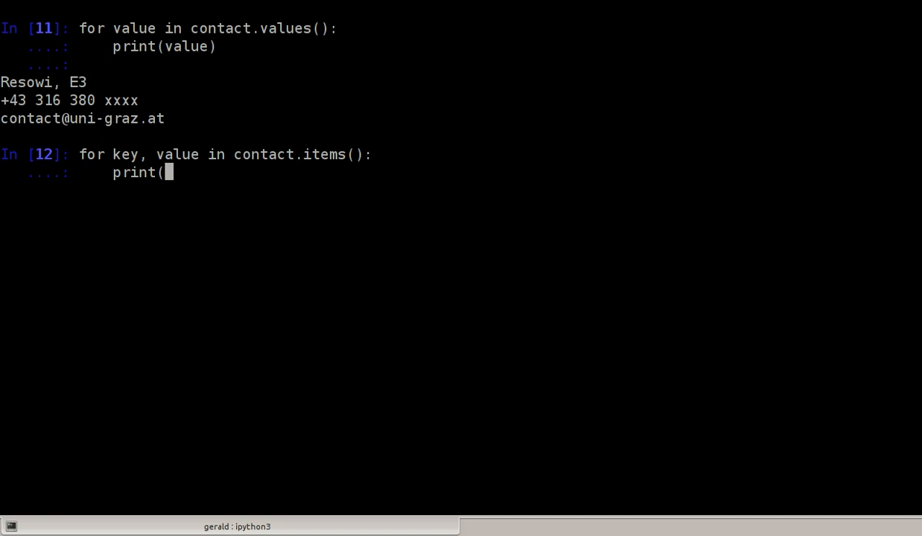
{"action": "type", "text": "key, '--"}
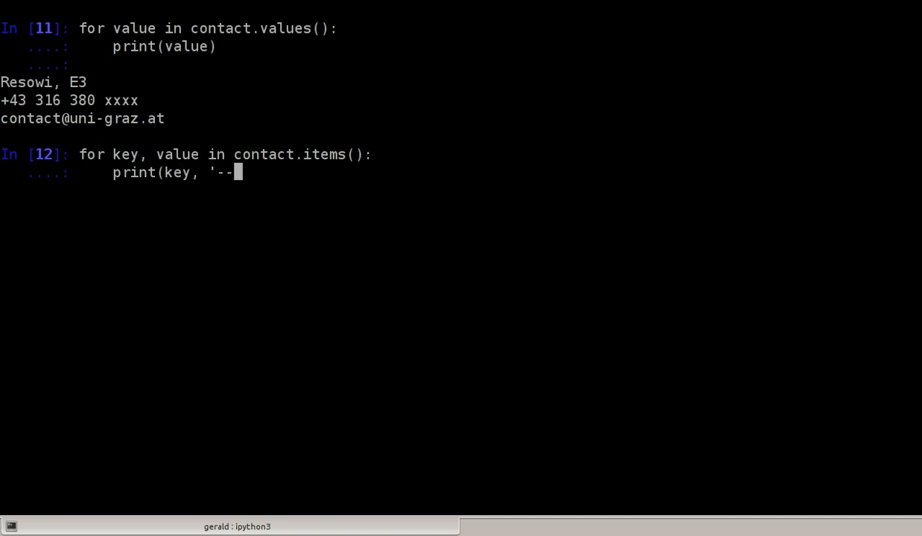
{"action": "type", "text": "', value"}
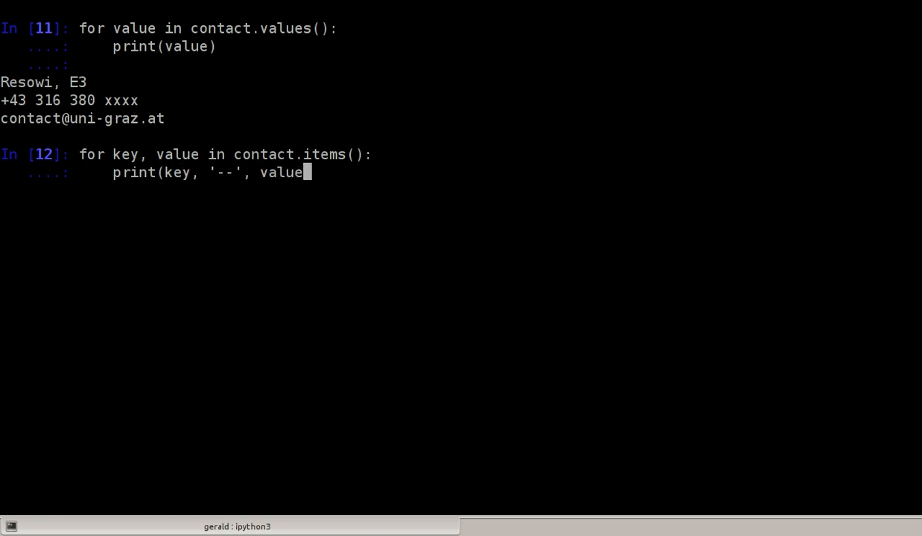
{"action": "type", "text": ")"}
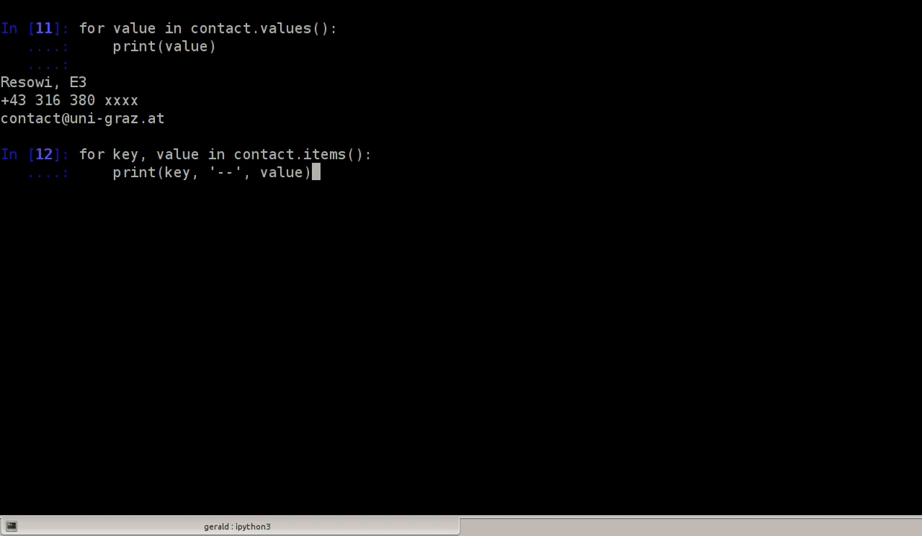
{"action": "key", "text": "Return"}
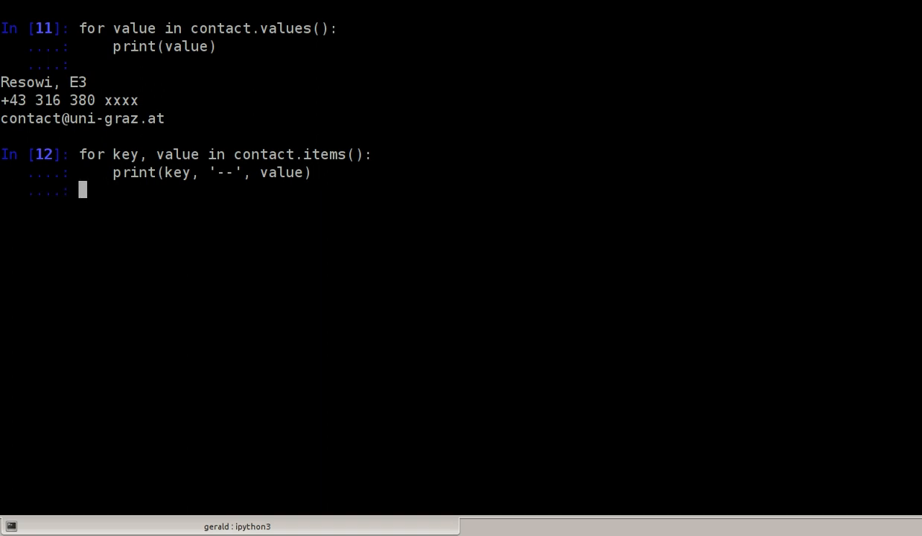
{"action": "key", "text": "Return"}
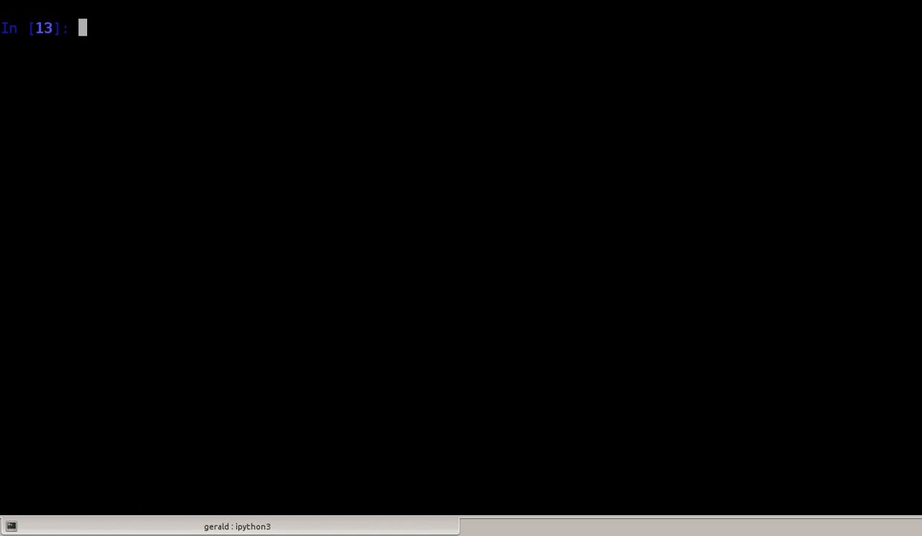
Write the loop header for key in sorted(contact.keys()):
{"action": "type", "text": "for key in"}
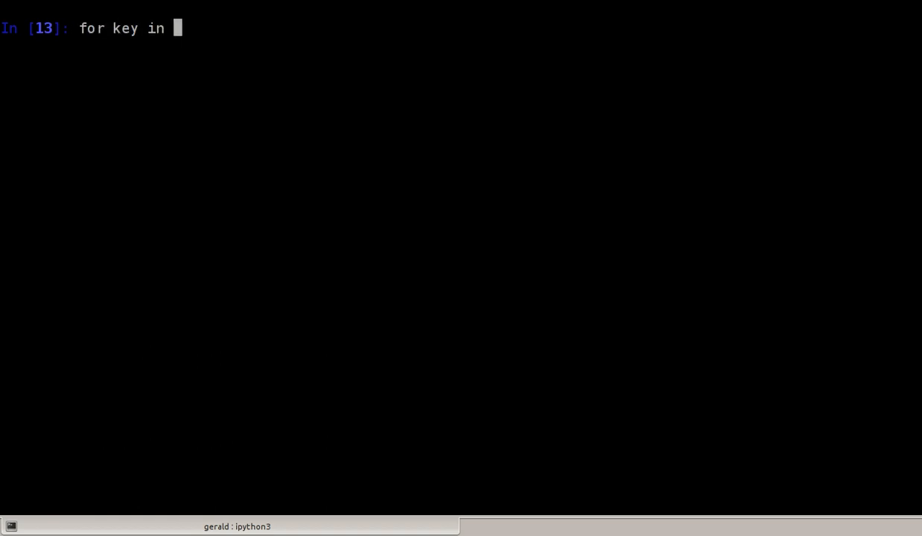
{"action": "type", "text": "sorted("}
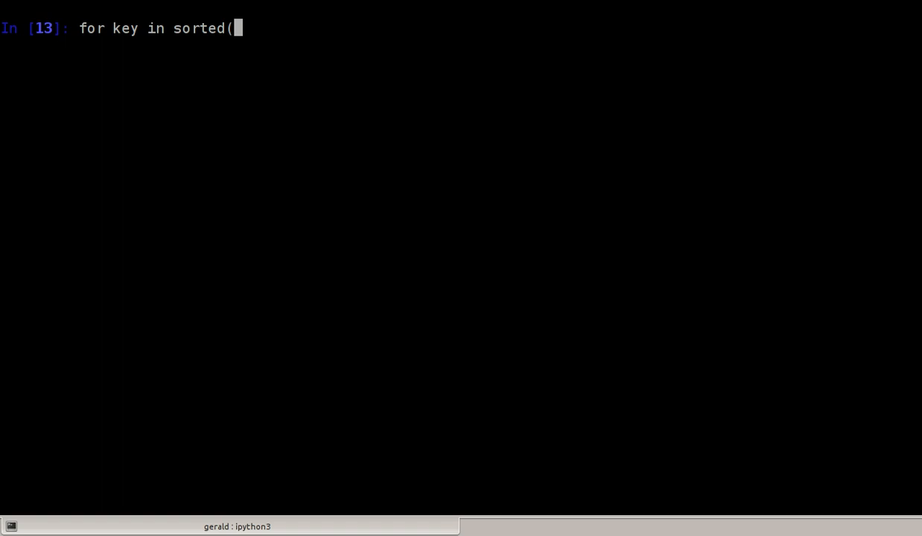
{"action": "type", "text": "contact"}
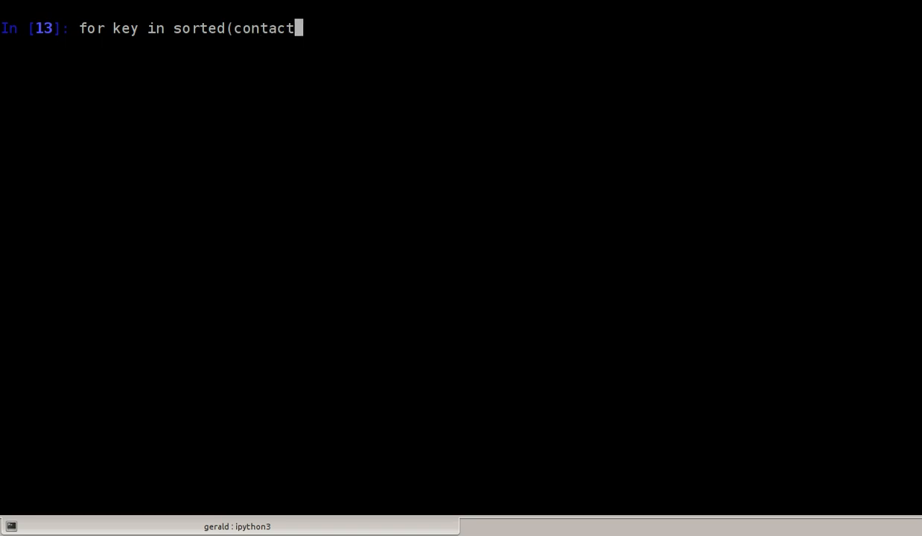
{"action": "type", "text": ".keys"}
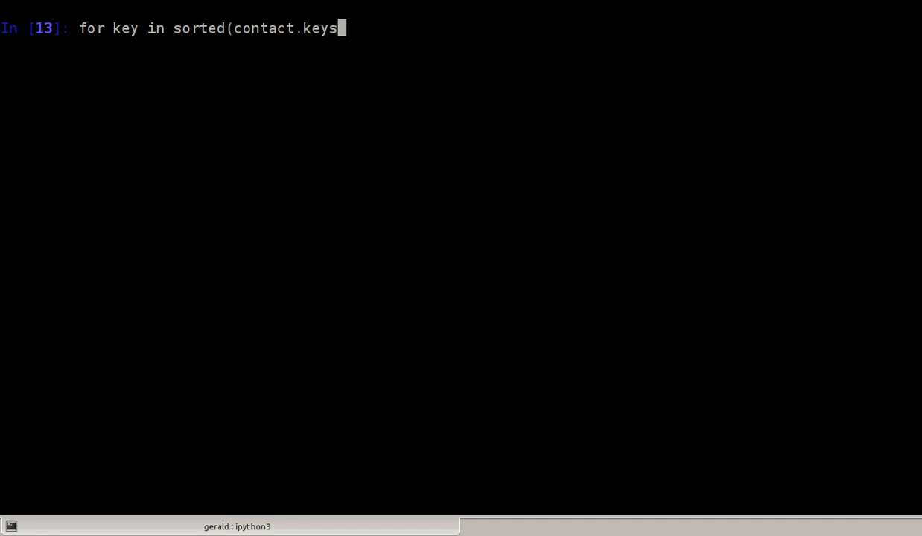
{"action": "type", "text": "()"}
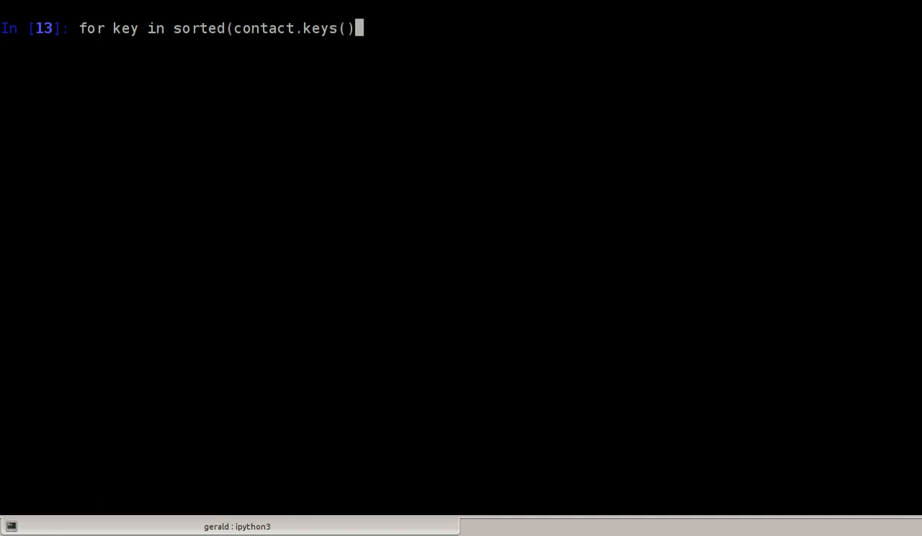
{"action": "type", "text": ")"}
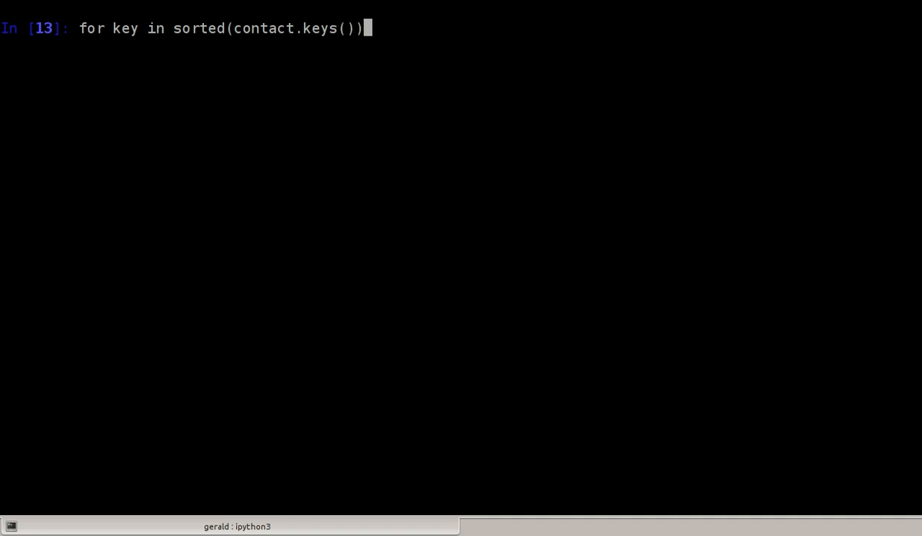
{"action": "type", "text": ":"}
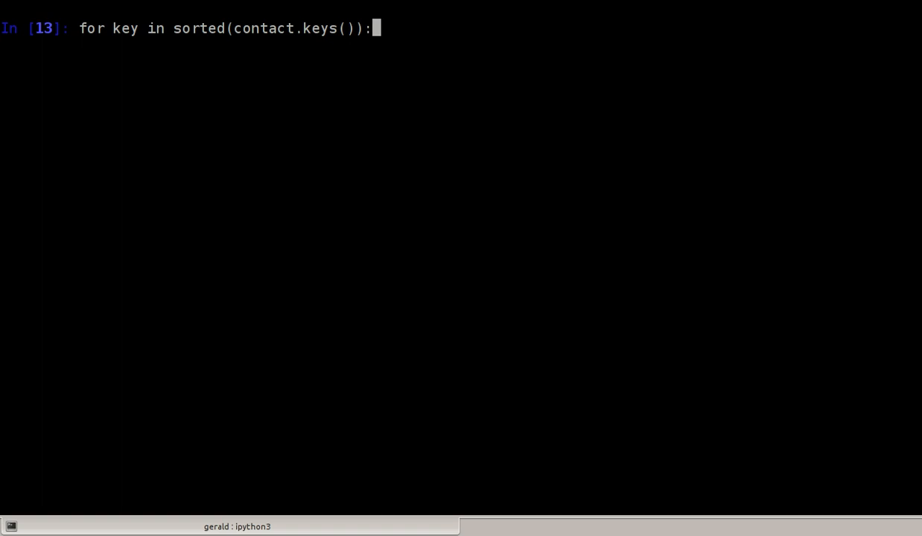
{"action": "key", "text": "Return"}
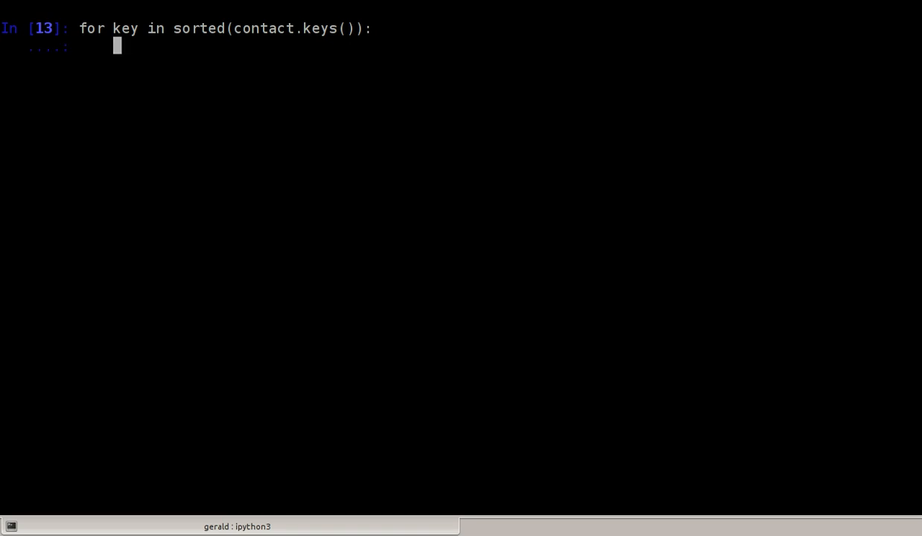
Add print(key, '--', contact[key]) as the body and run the loop
{"action": "type", "text": "print("}
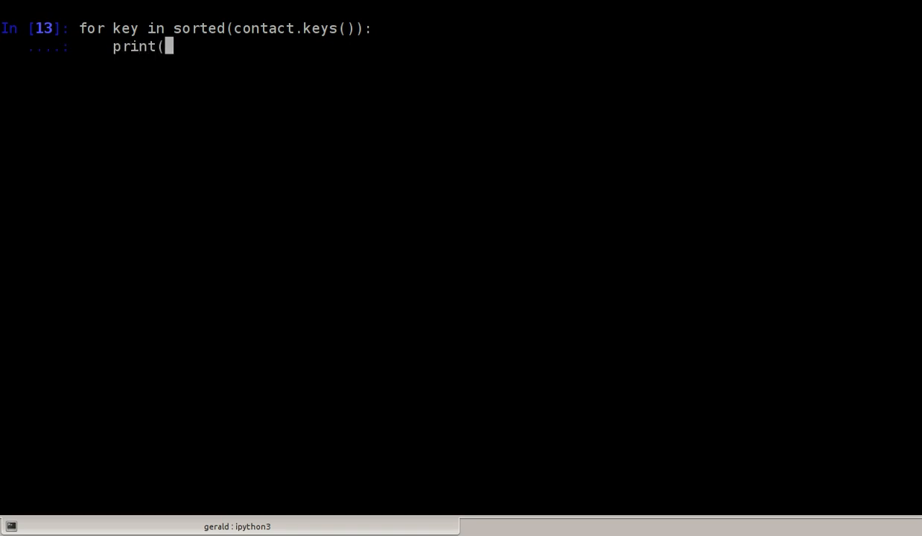
{"action": "type", "text": "key,"}
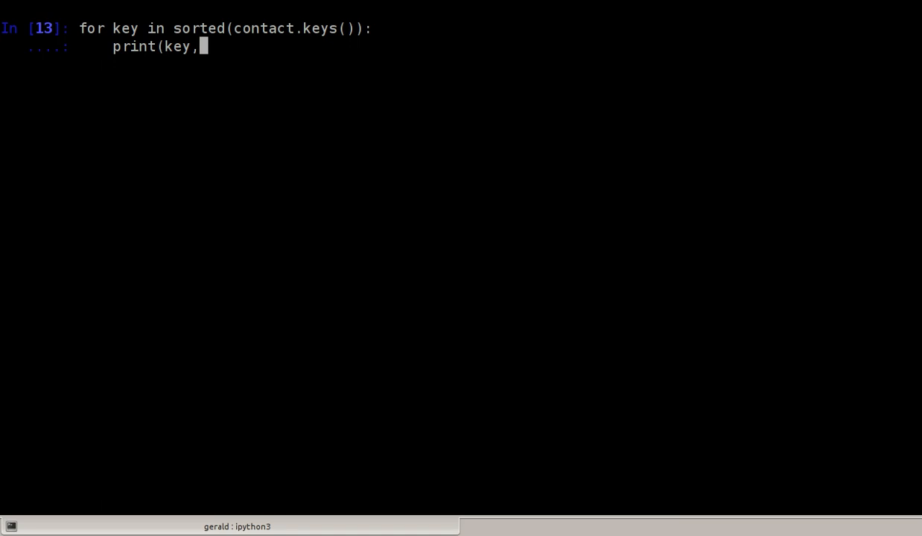
{"action": "type", "text": "'--'"}
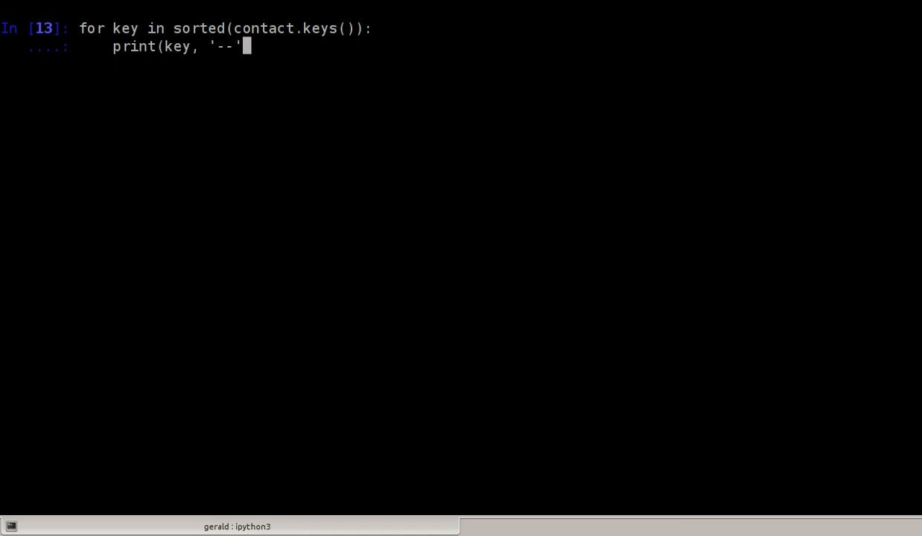
{"action": "type", "text": ","}
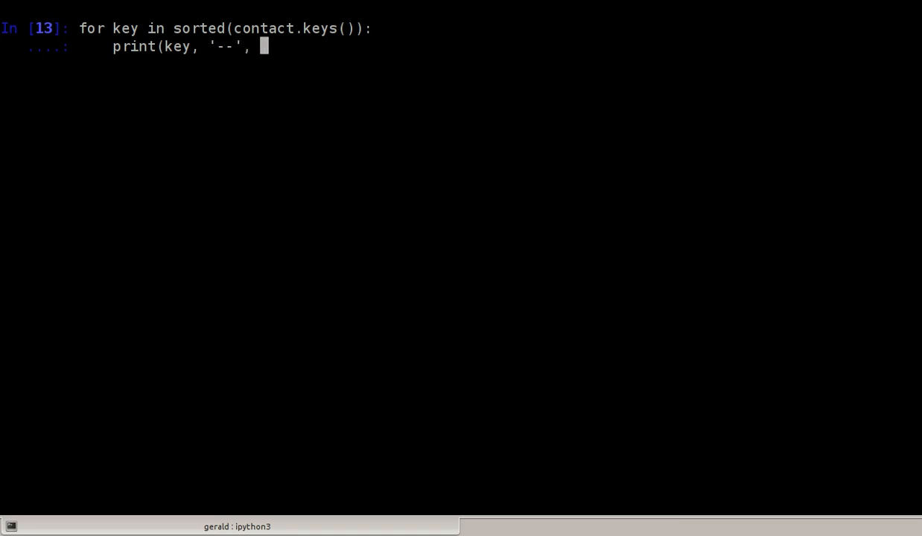
{"action": "type", "text": "contact["}
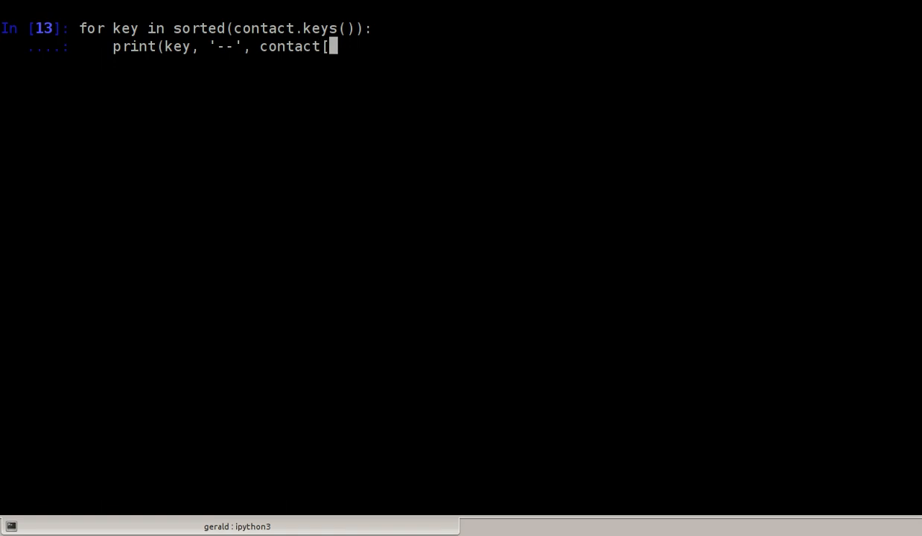
{"action": "type", "text": "key"}
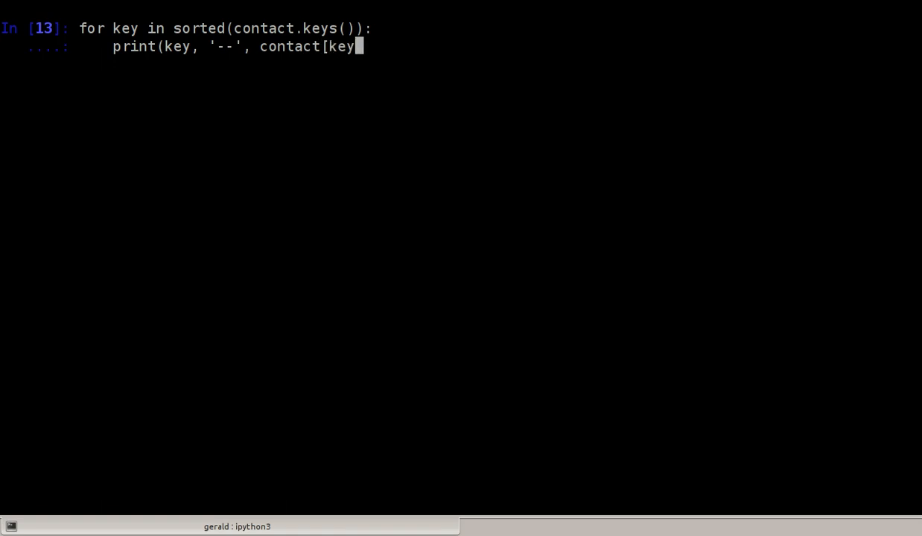
{"action": "type", "text": "])"}
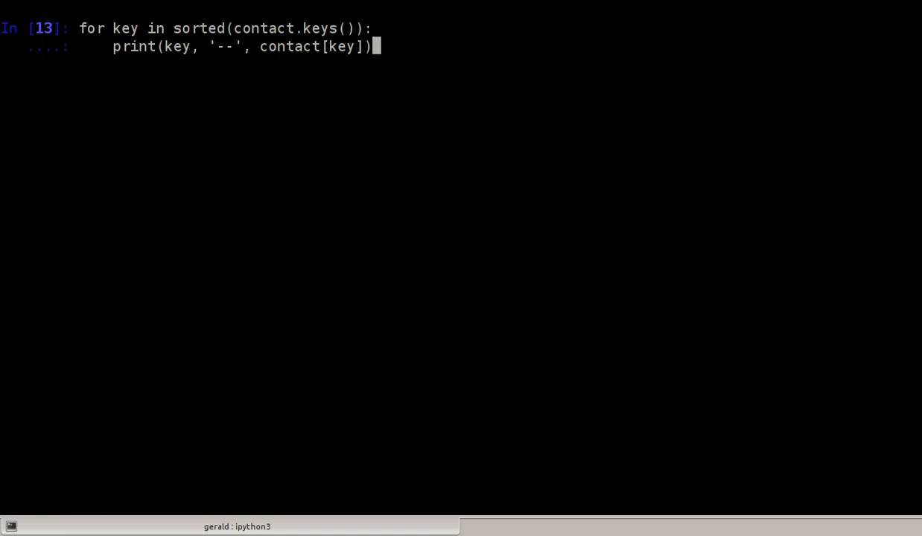
{"action": "key", "text": "Return"}
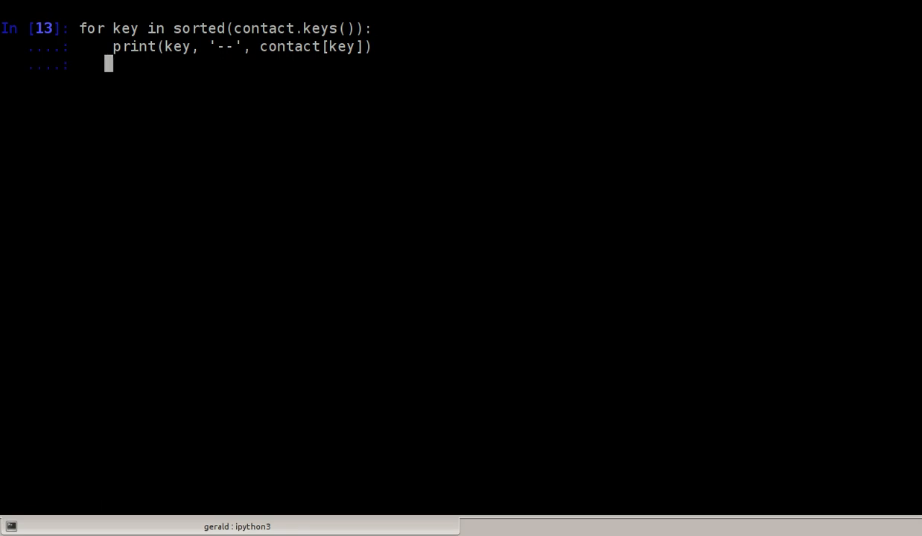
{"action": "key", "text": "Return"}
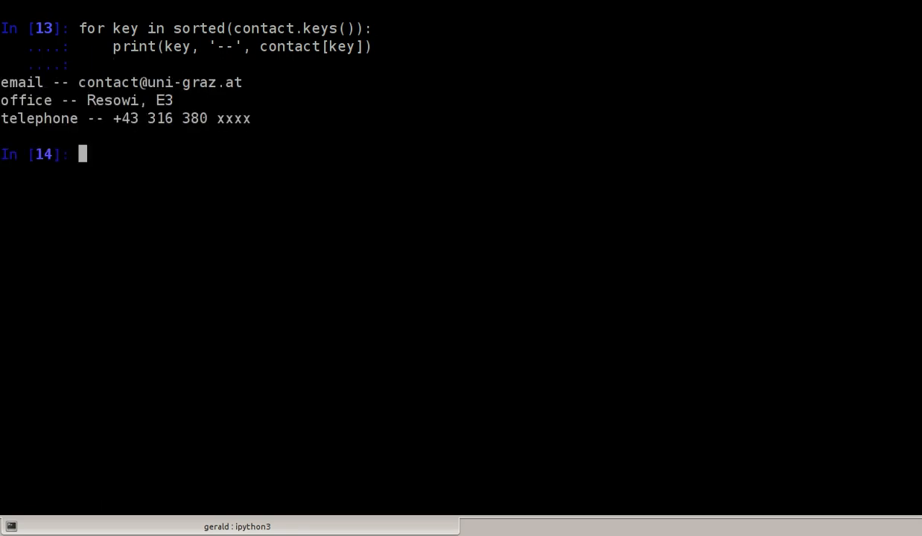
{"action": "double_click", "coordinate": [22, 82]}
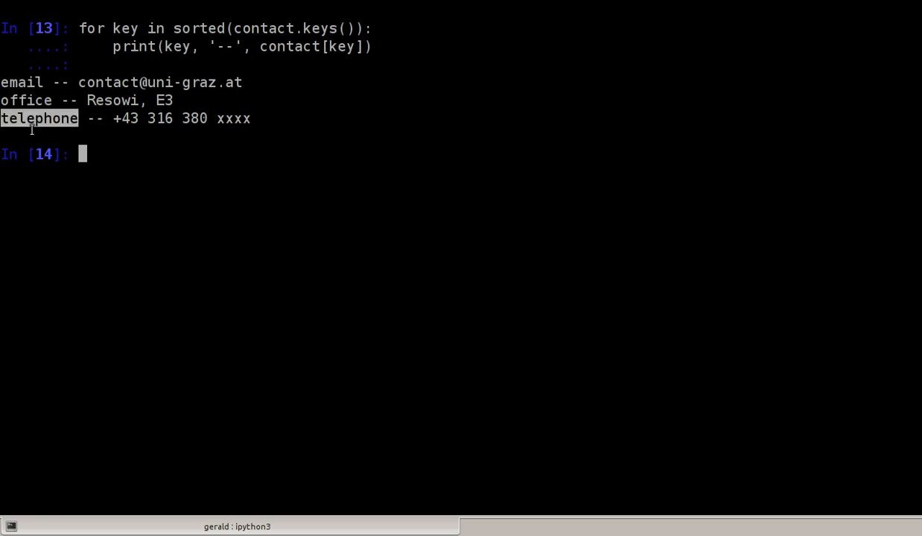
{"action": "mouse_move", "coordinate": [221, 208]}
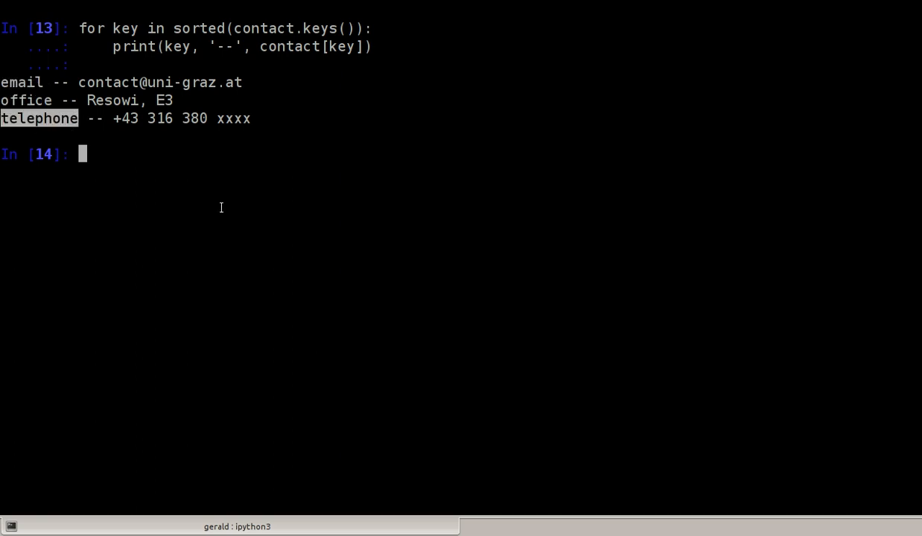